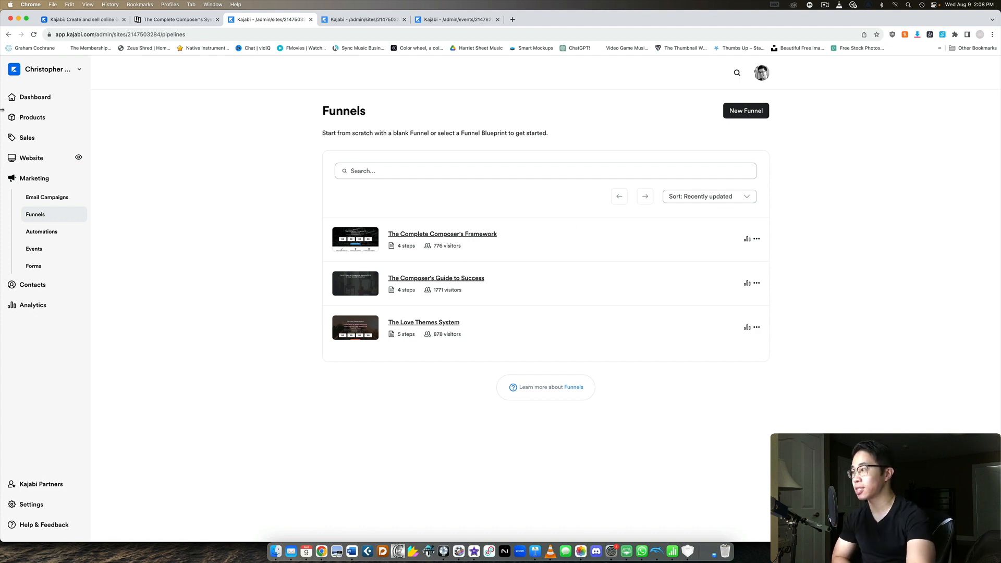
mouse_move(47, 197)
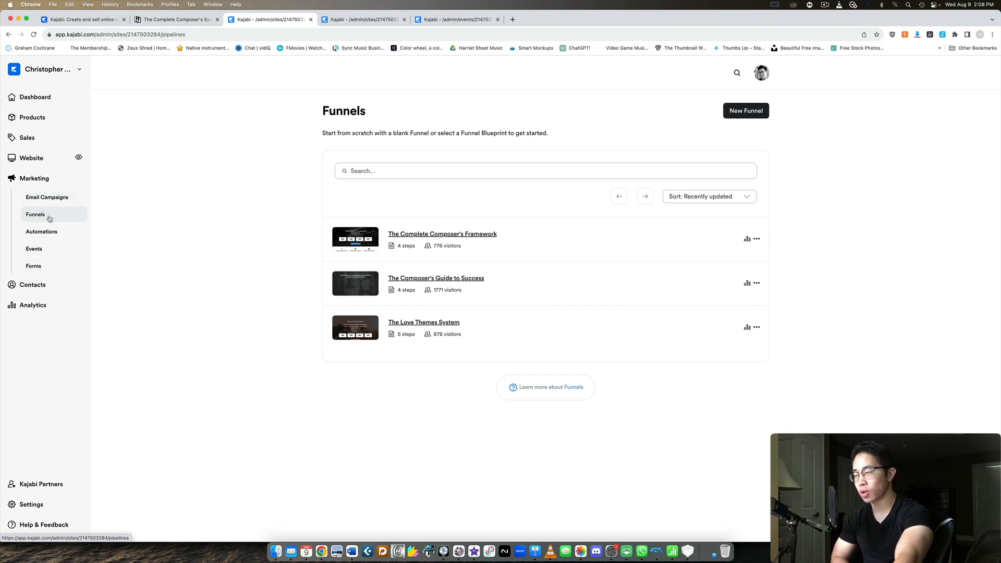
mouse_move(819, 215)
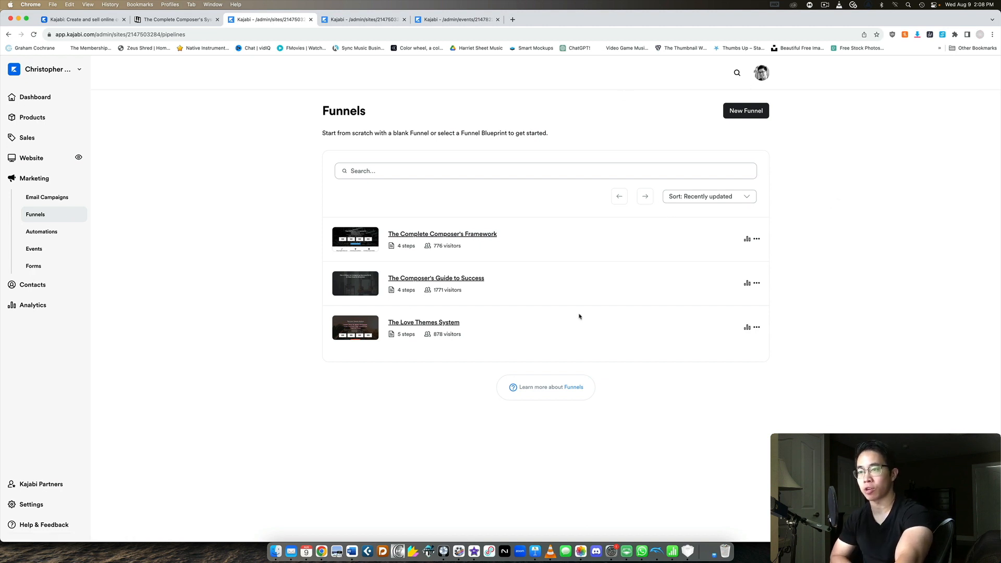
mouse_move(400, 316)
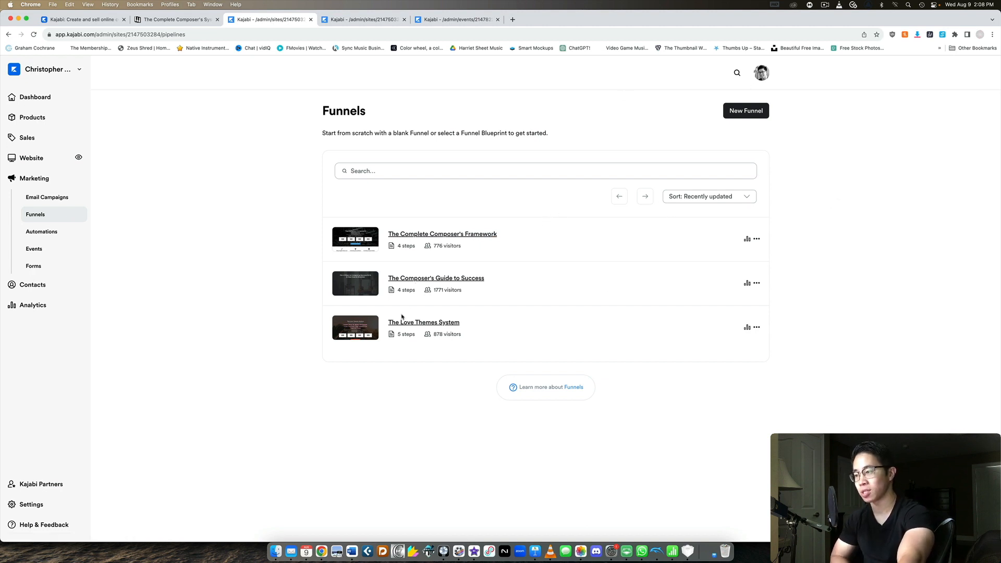
mouse_move(420, 245)
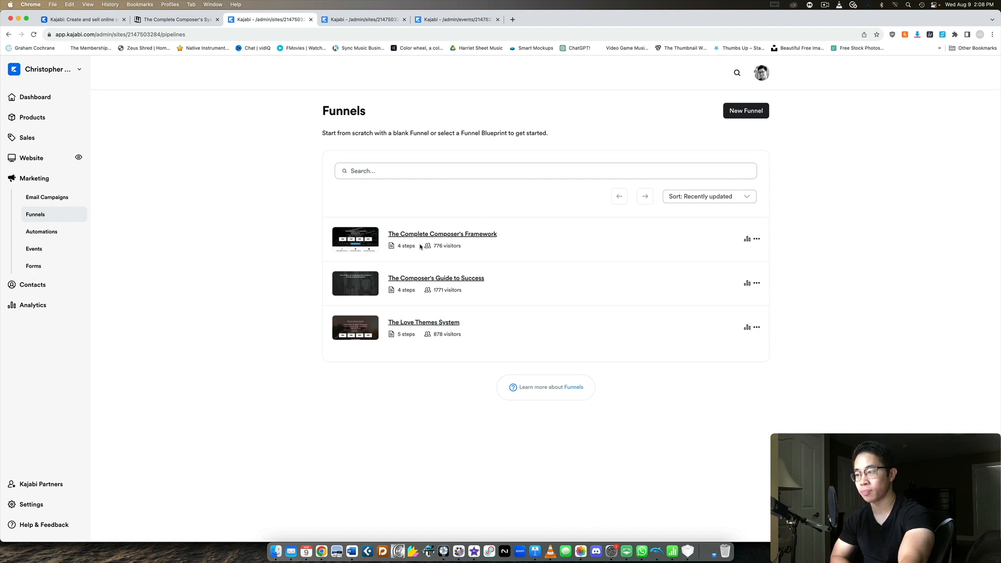
mouse_move(662, 222)
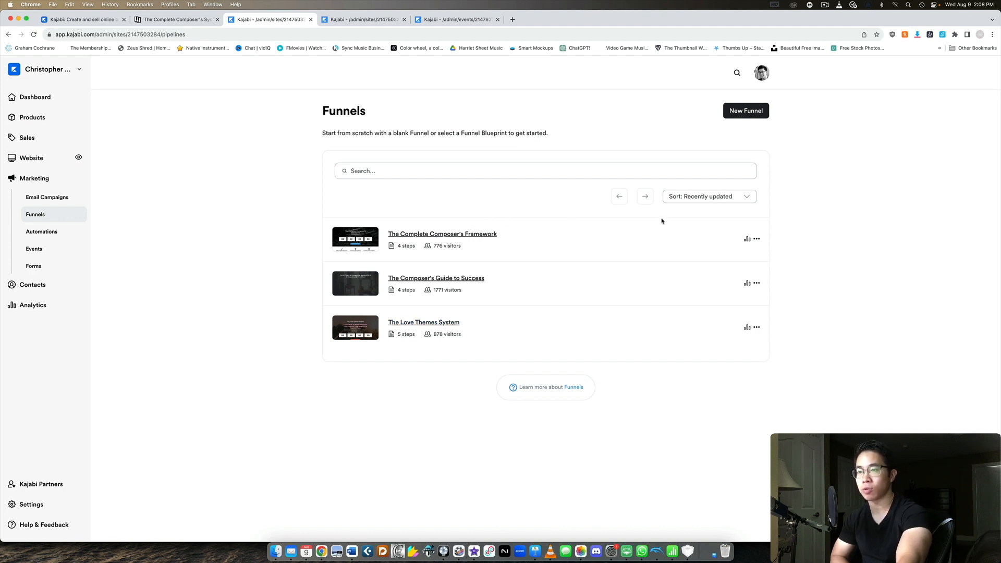
Start a new funnel from the Webinar card under Legacy Funnels.
click(745, 110)
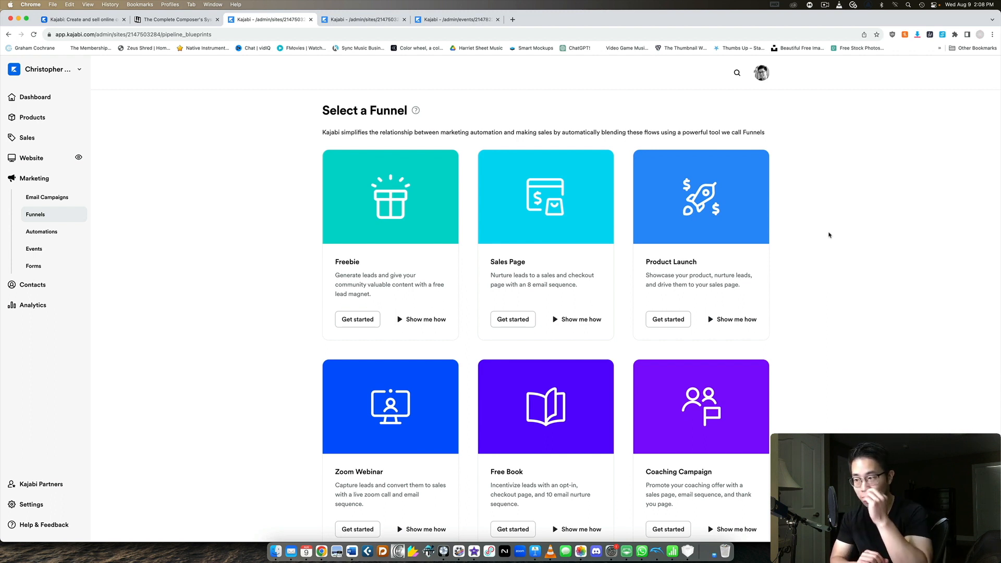
scroll(down, 3)
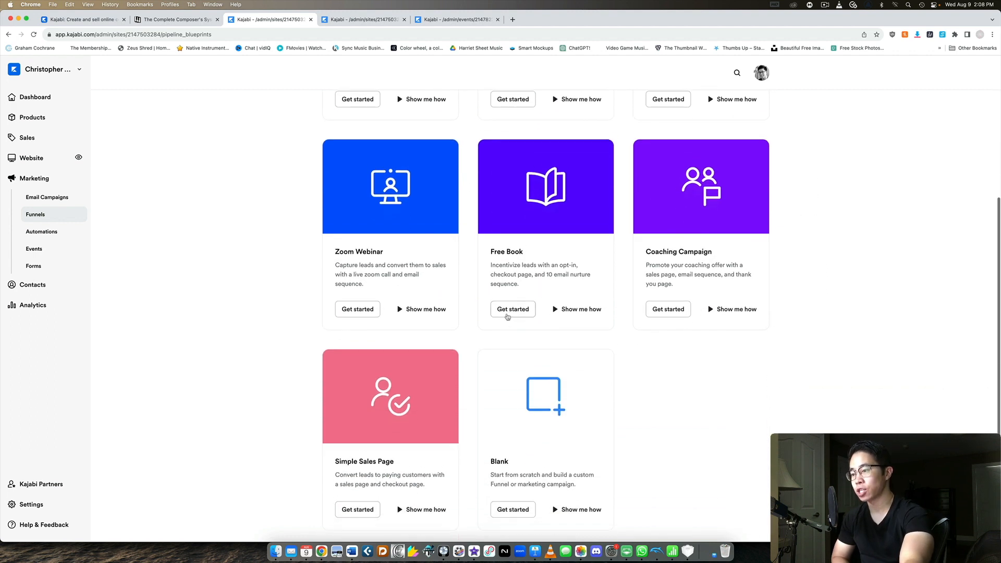
scroll(down, 3)
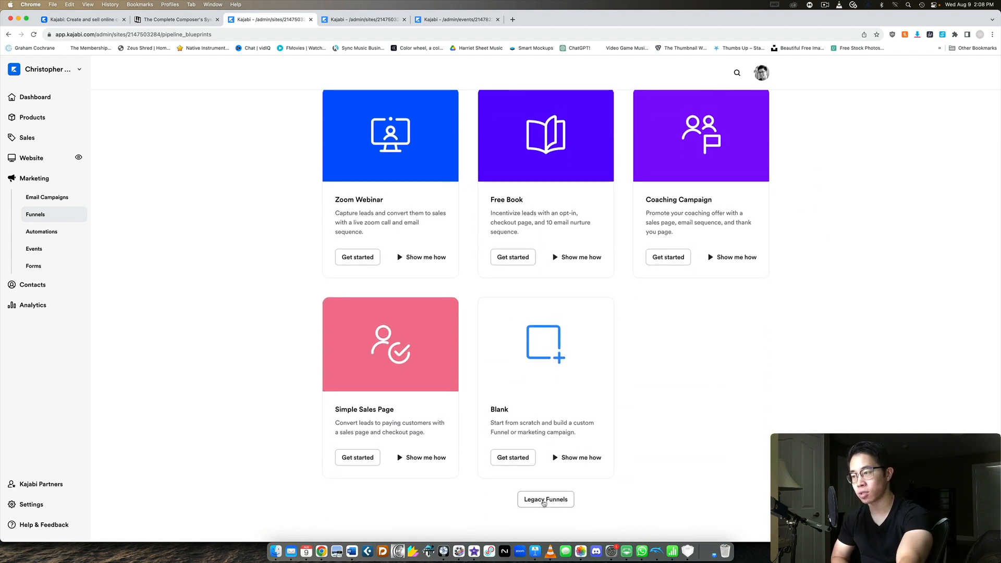
mouse_move(566, 508)
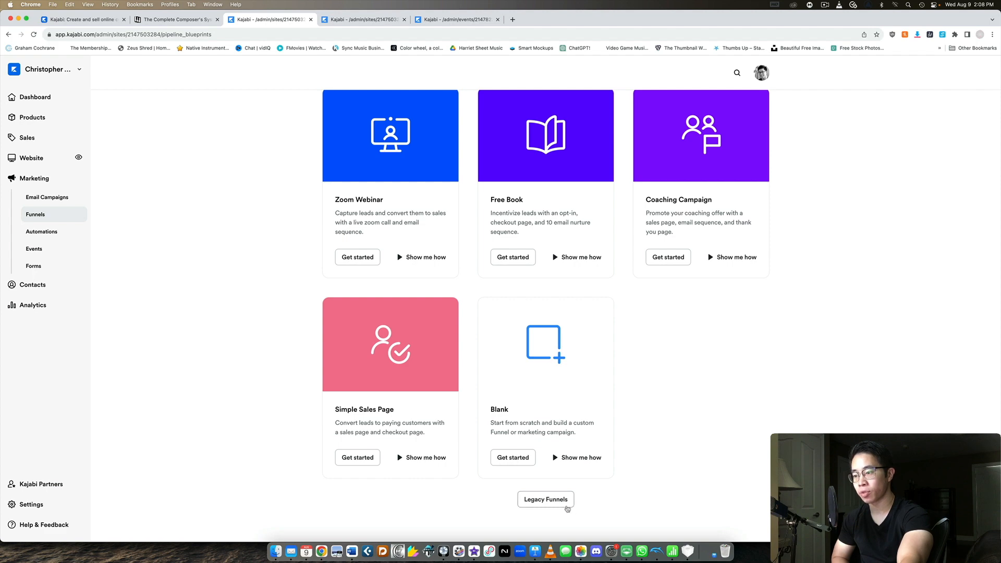
scroll(down, 3)
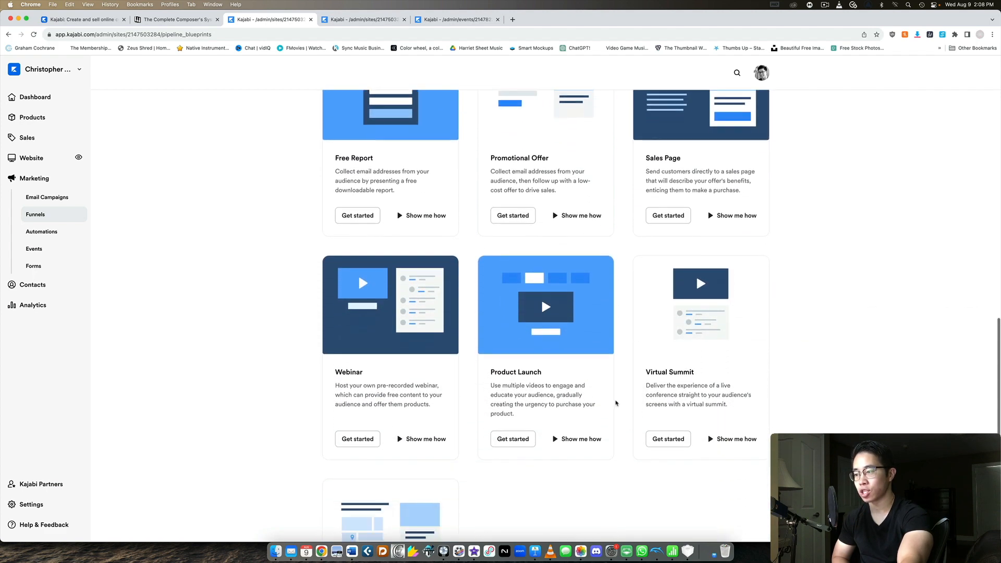
scroll(down, 3)
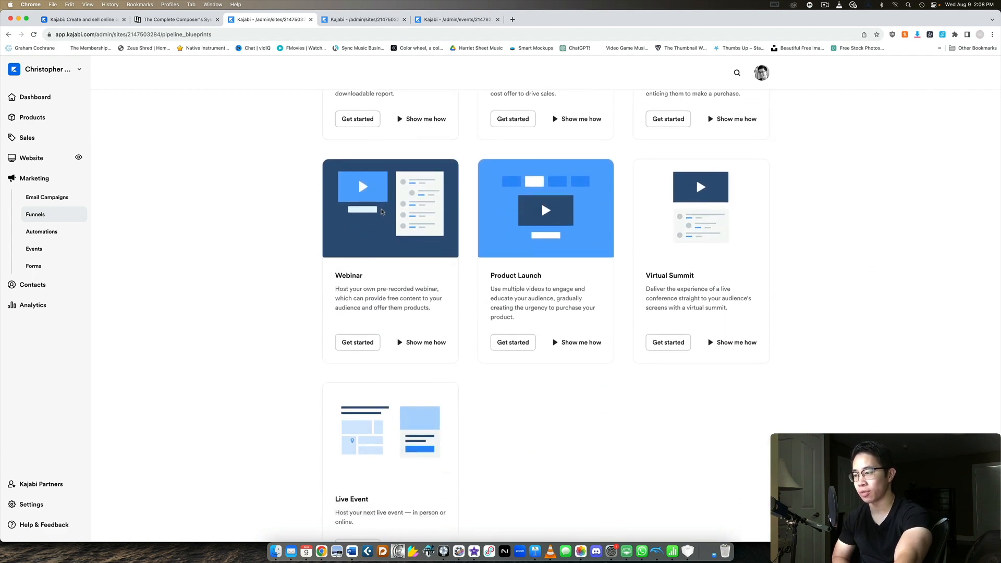
click(356, 341)
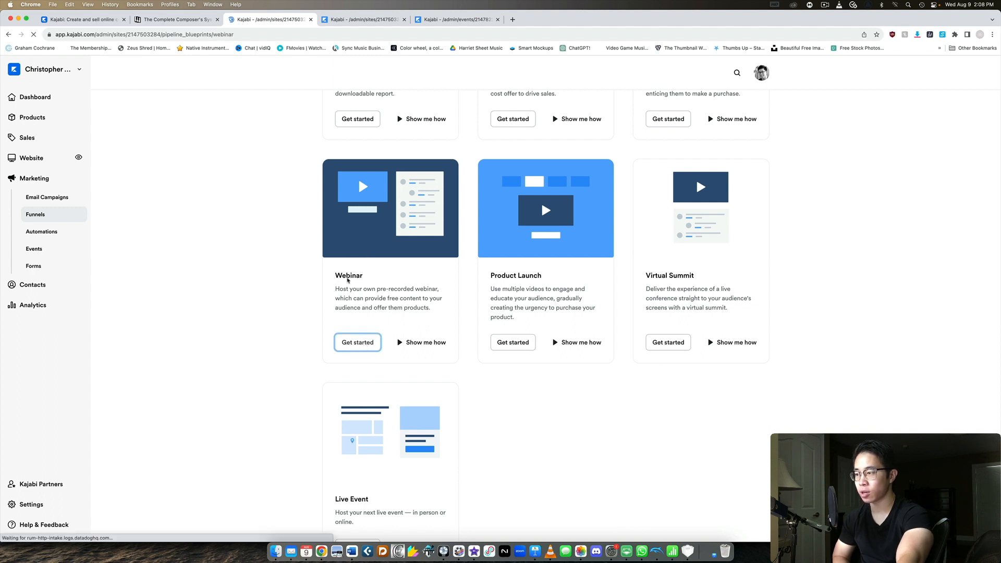
Generate a YouTube Live webinar funnel on November 8 selling the Cinematic Music Creation downsell.
click(356, 342)
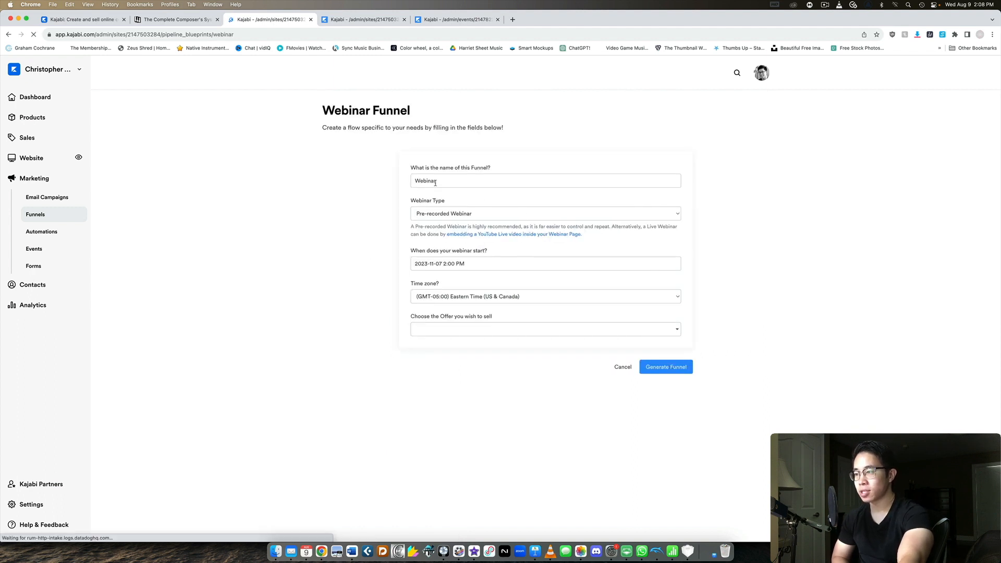
click(545, 214)
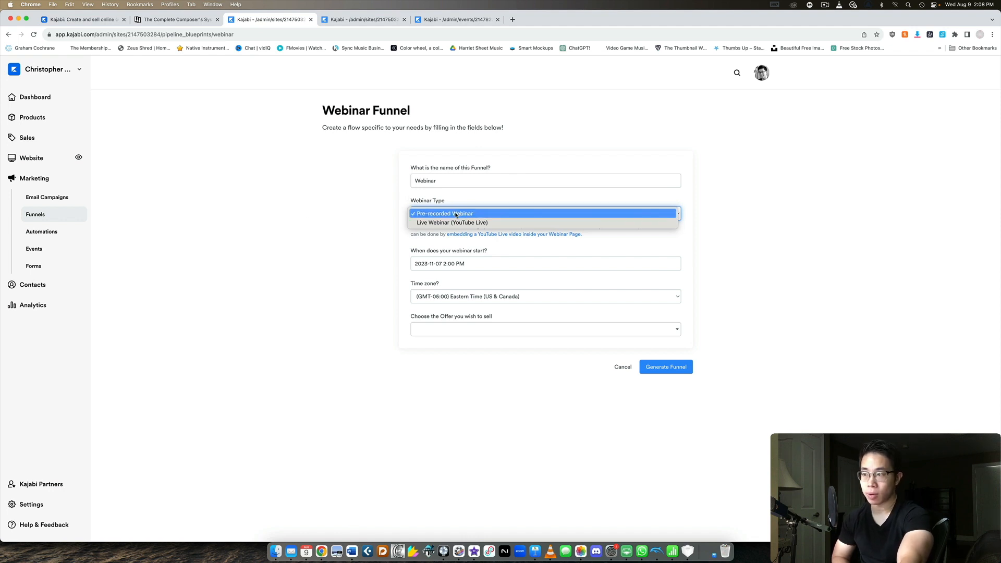
click(442, 213)
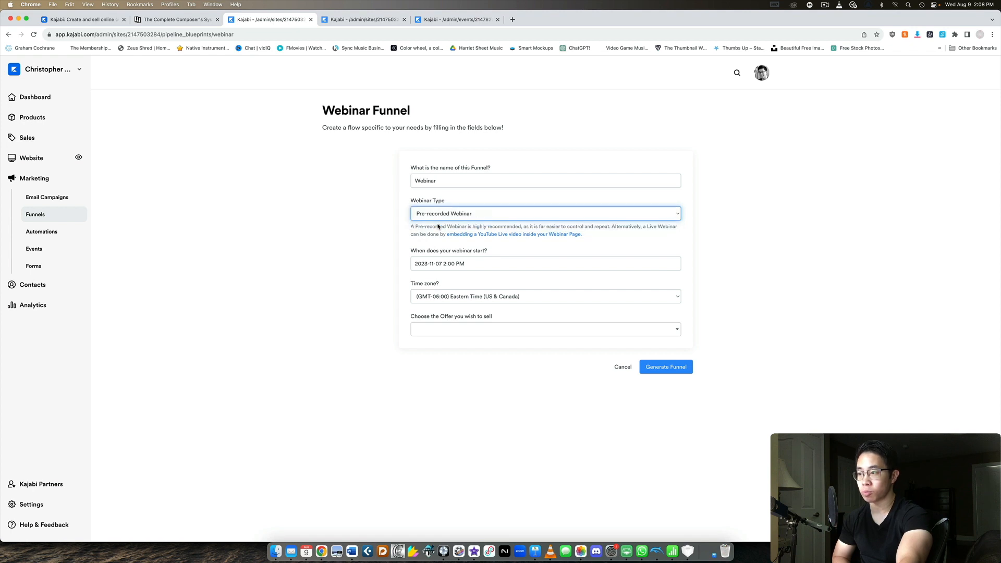
click(545, 213)
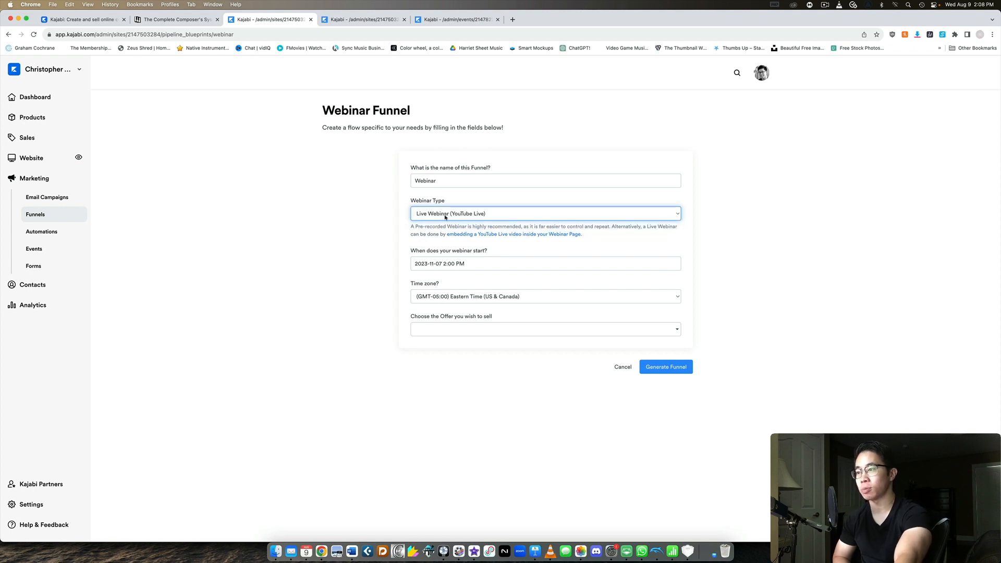
click(544, 264)
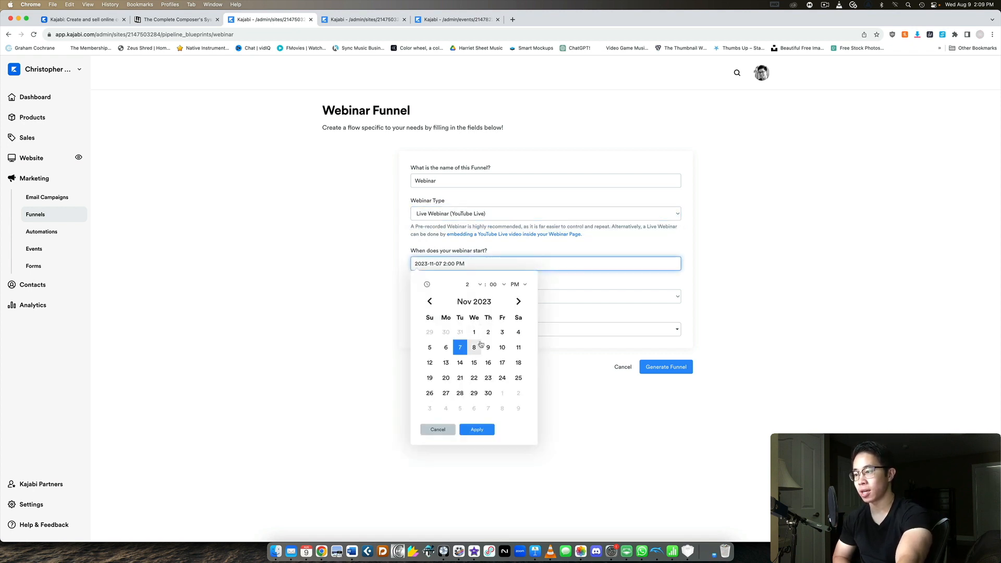
click(474, 347)
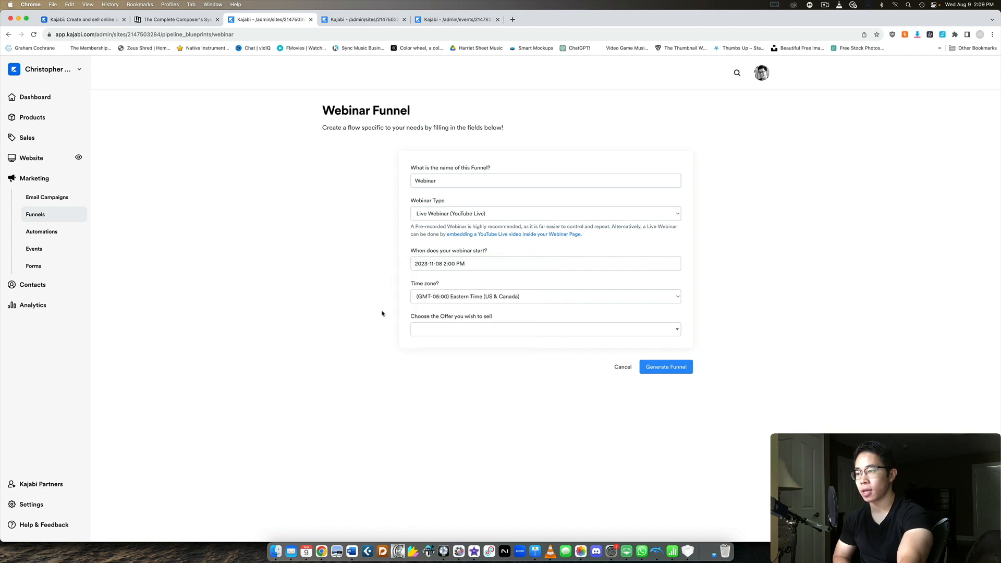
click(544, 329)
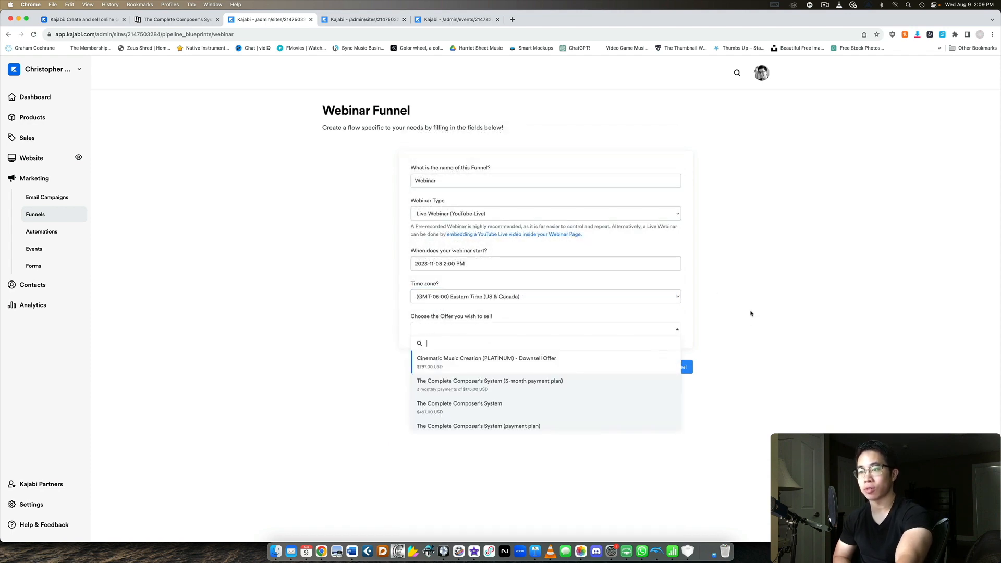
mouse_move(742, 316)
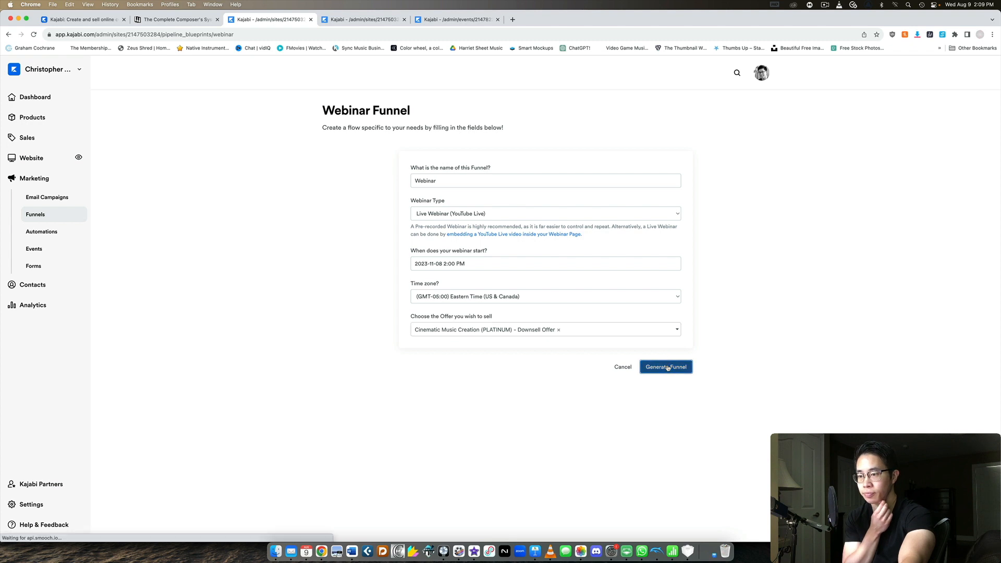
click(665, 366)
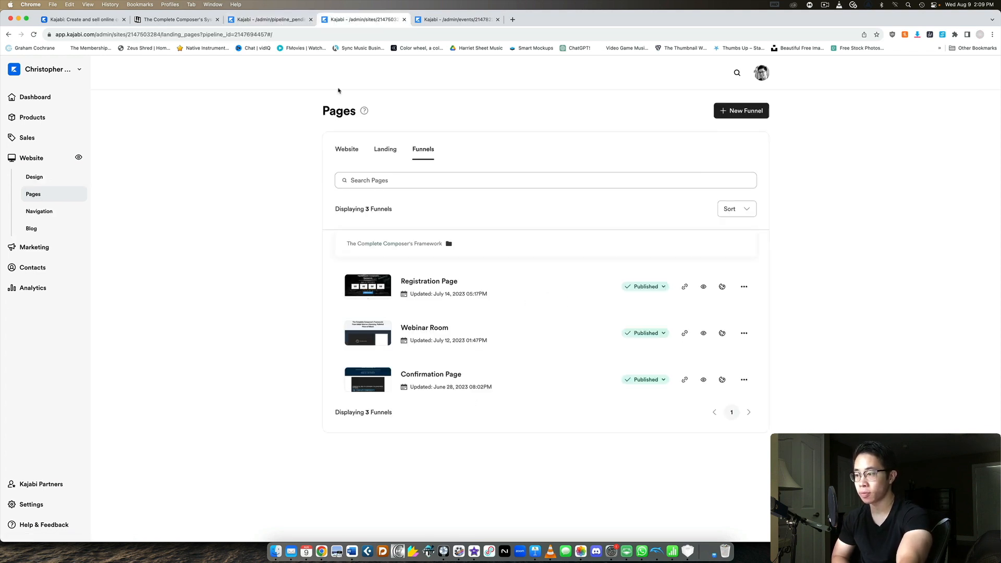
Open the Complete Composer's Framework Registration Page in the page builder.
click(428, 281)
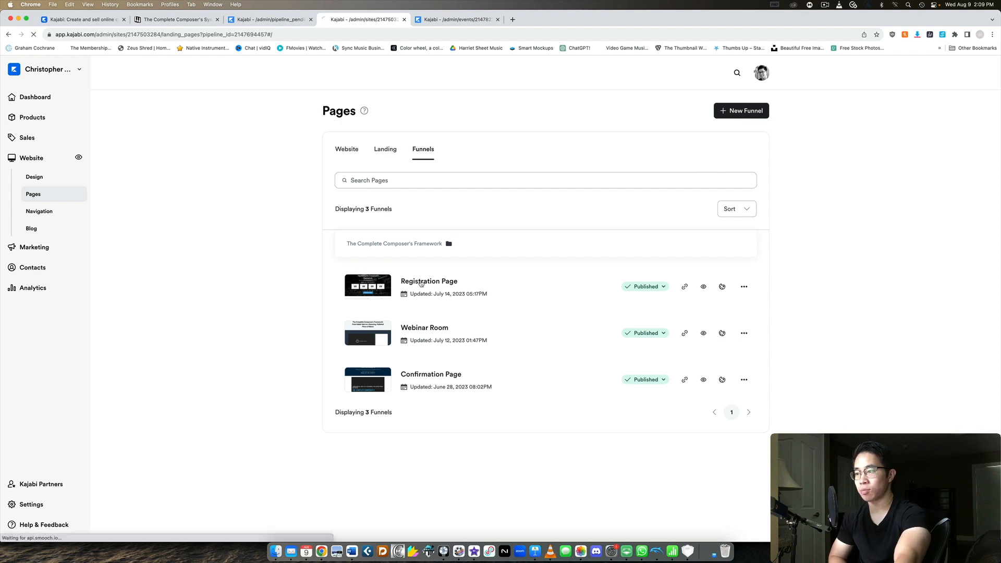
click(428, 281)
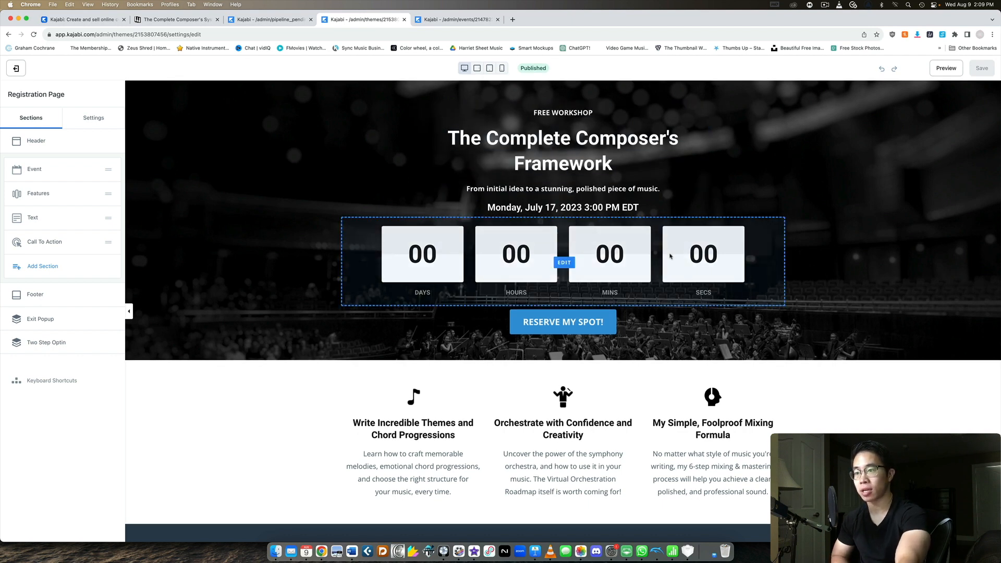
Preview the Registration Page live, then scroll through its sections in the editor.
scroll(down, 3)
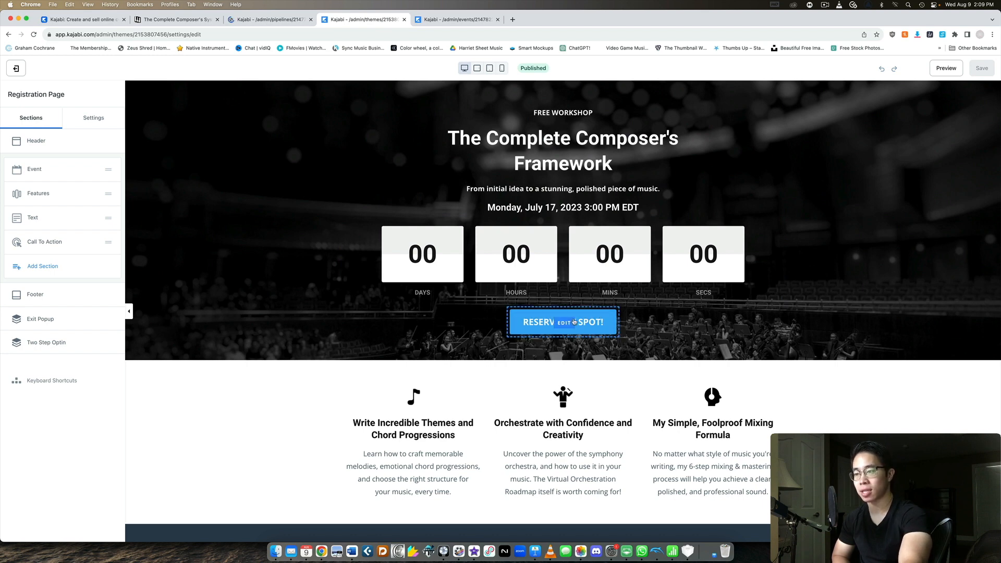
mouse_move(945, 68)
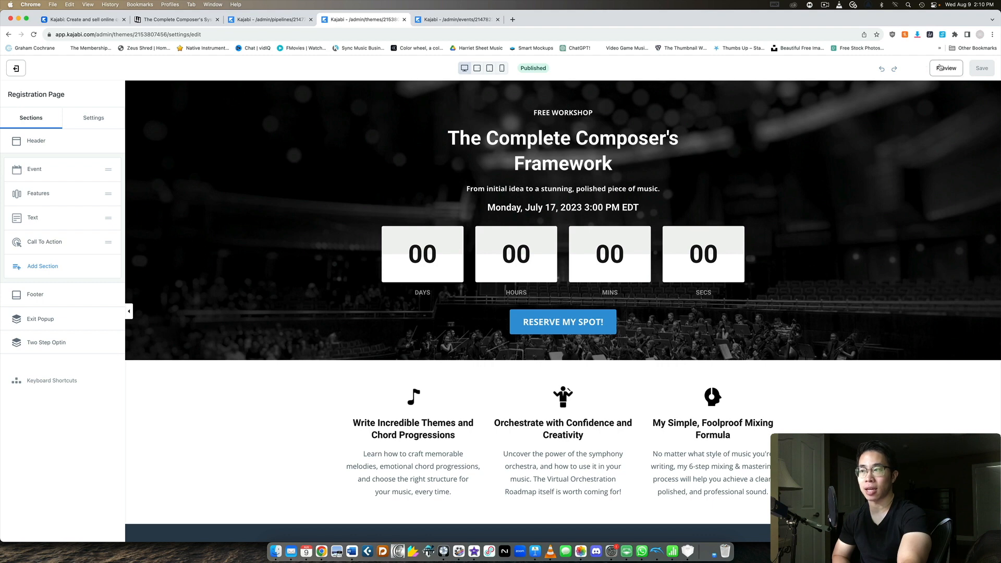
click(945, 68)
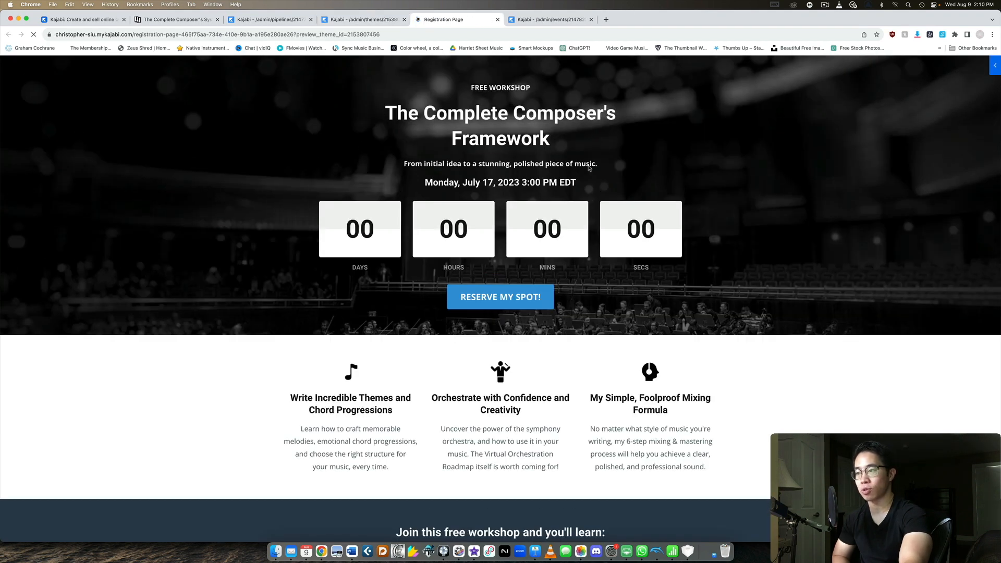
click(499, 296)
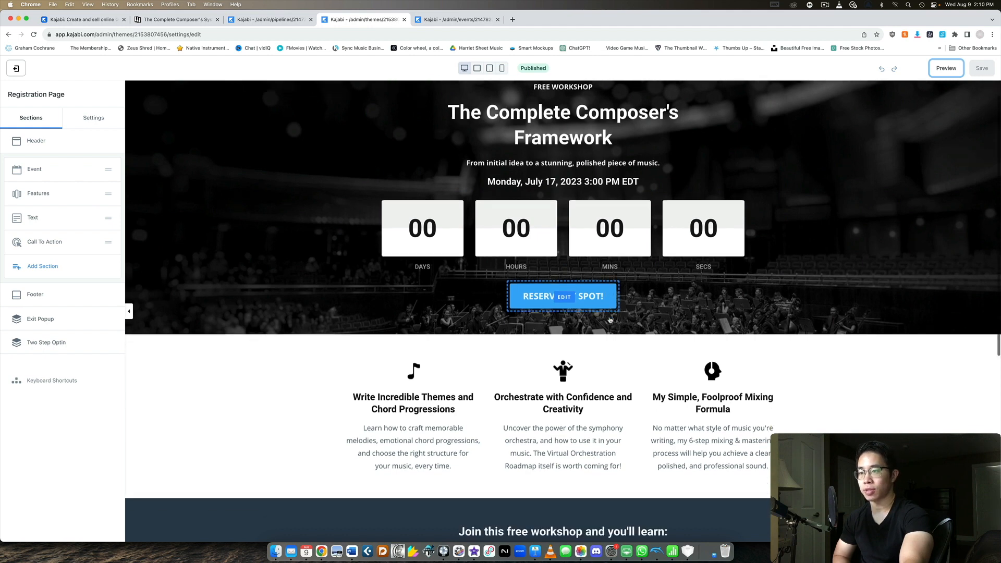
scroll(down, 3)
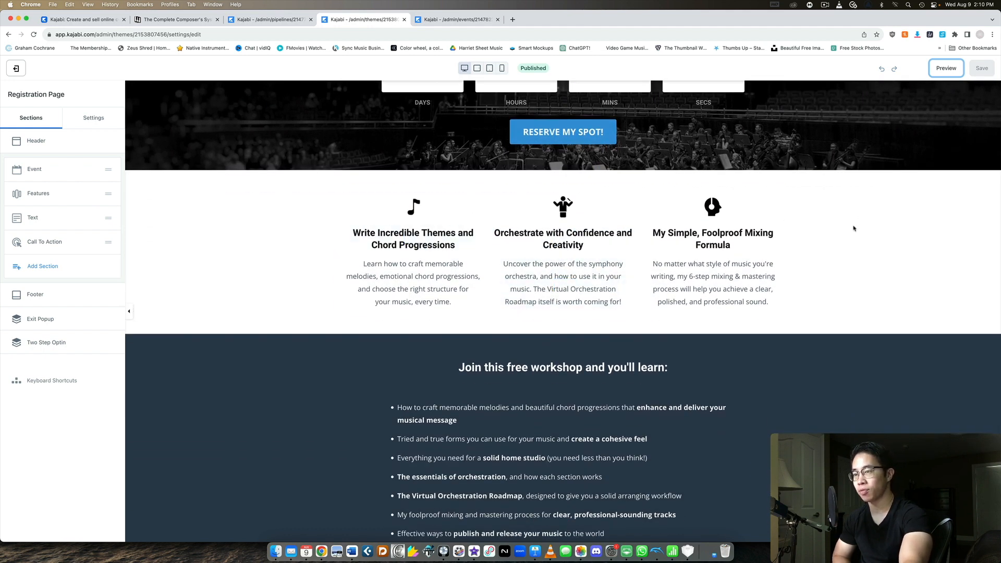
scroll(down, 3)
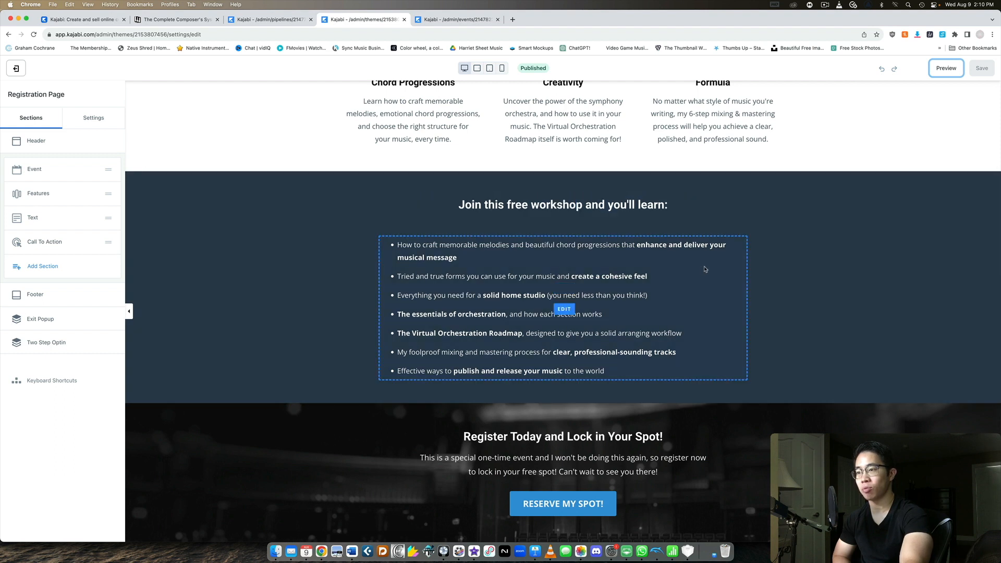
mouse_move(874, 319)
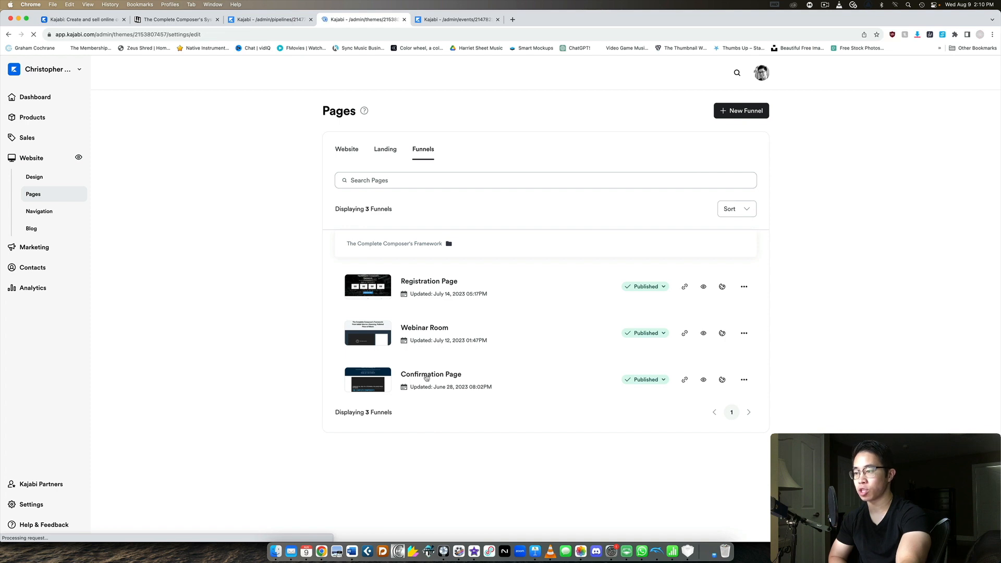
Open the Confirmation Page and view its Event date and Video section settings.
click(430, 373)
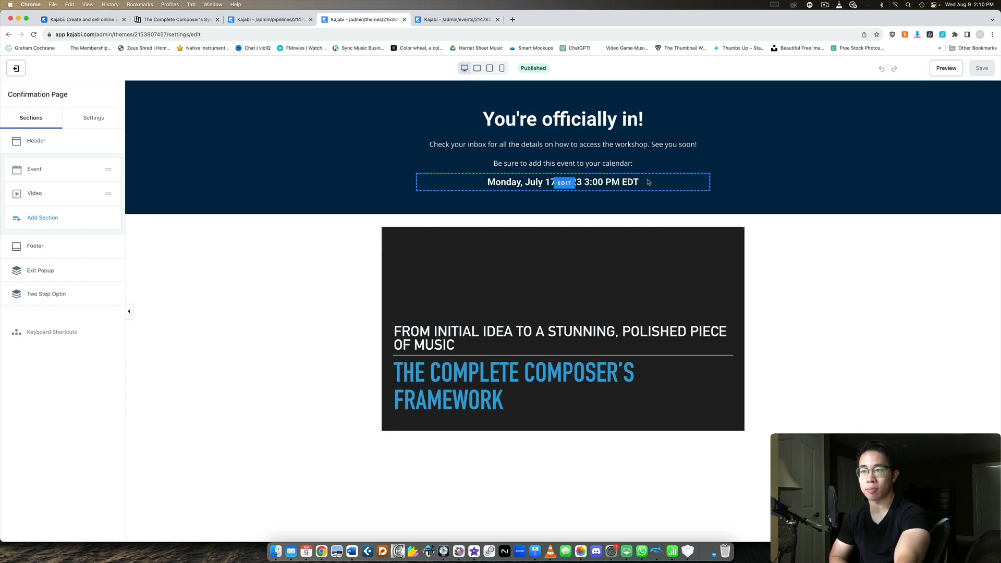
click(563, 182)
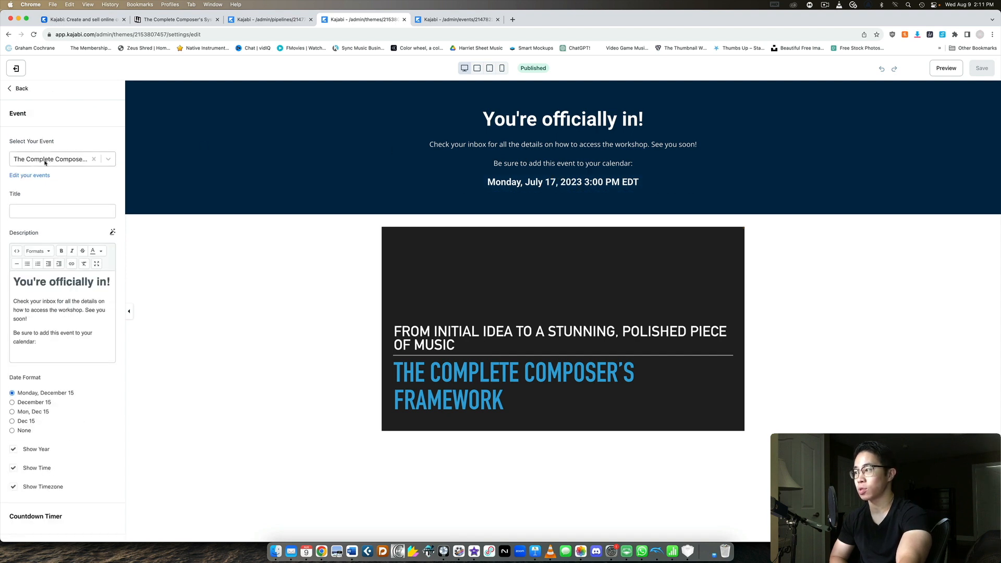
click(61, 158)
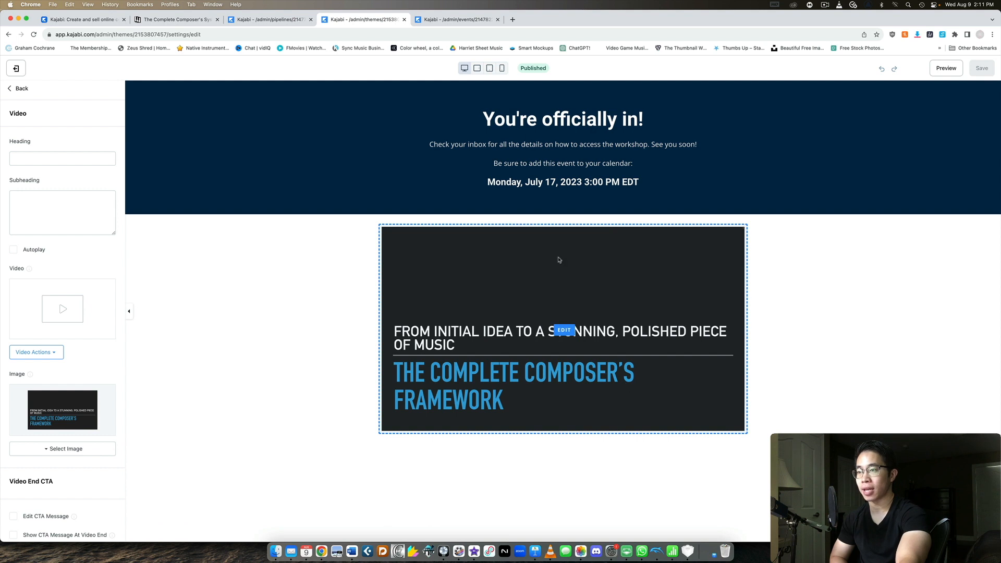
mouse_move(594, 295)
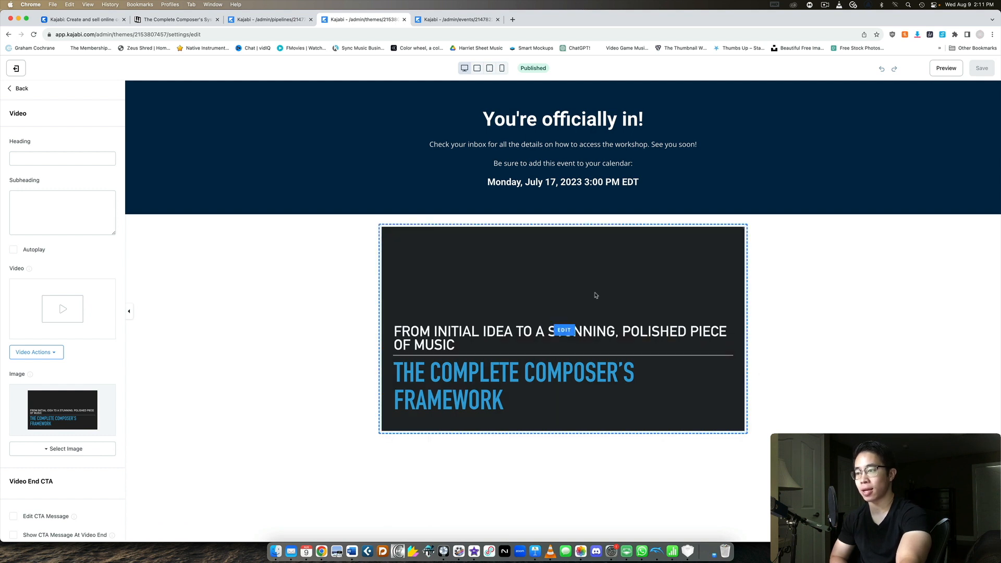
mouse_move(702, 248)
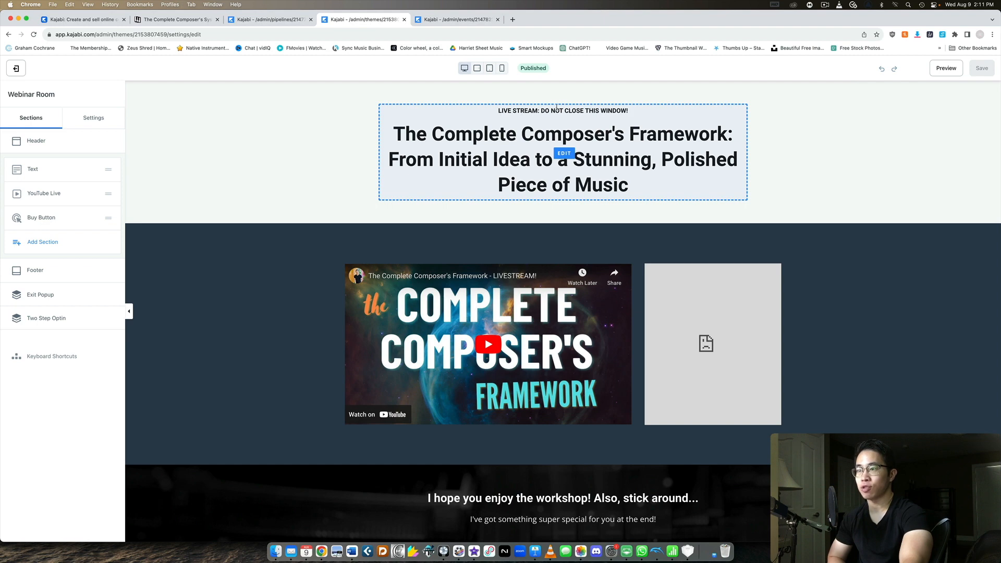
Inspect the Webinar Room's livestream heading and select the YouTube Live video ID.
click(563, 153)
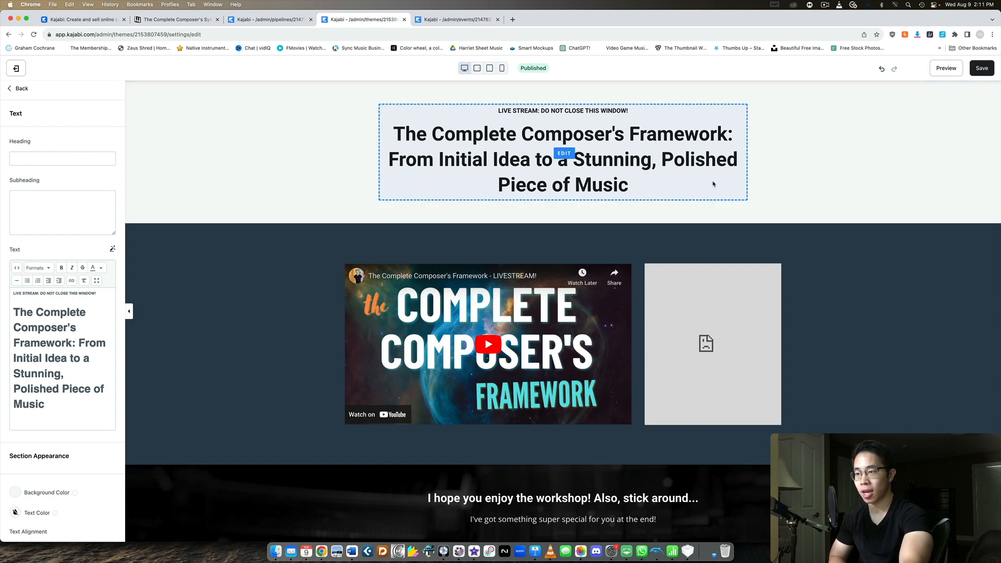
click(488, 333)
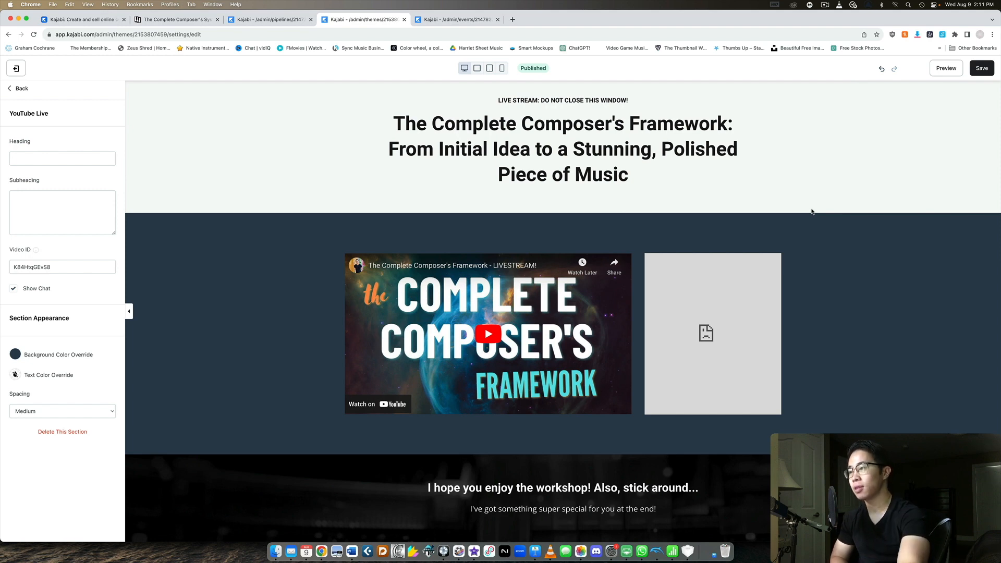
click(62, 267)
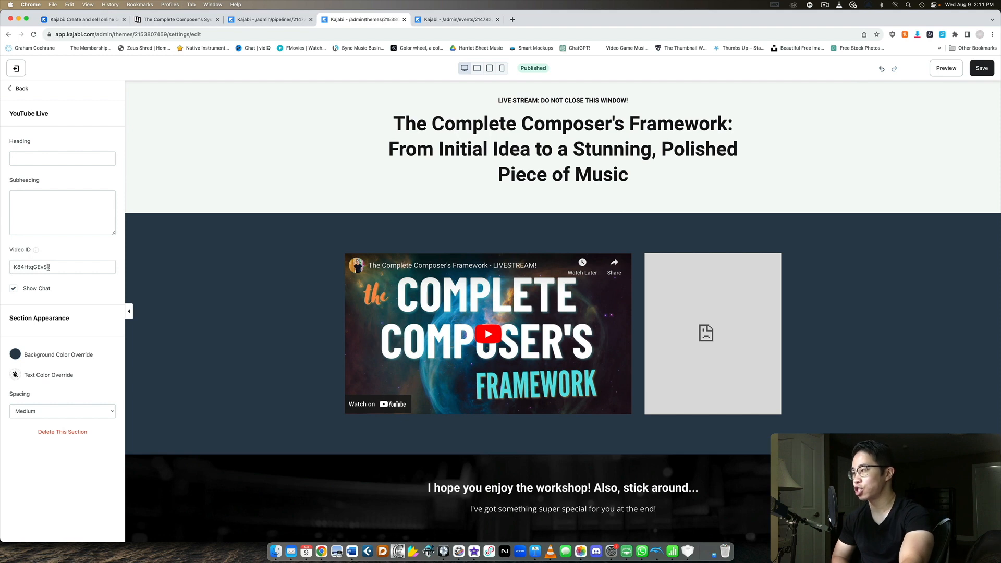
click(62, 267)
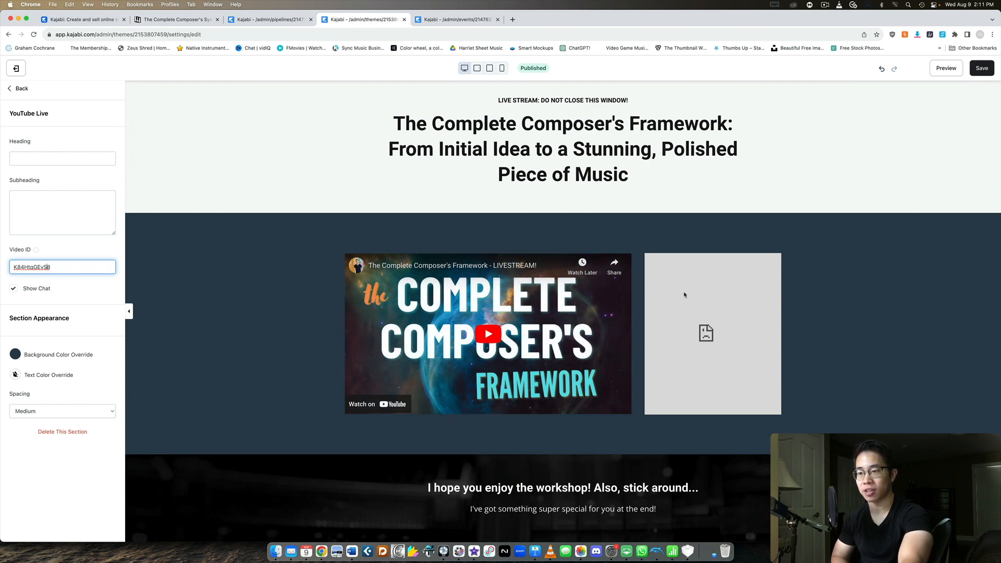
mouse_move(699, 305)
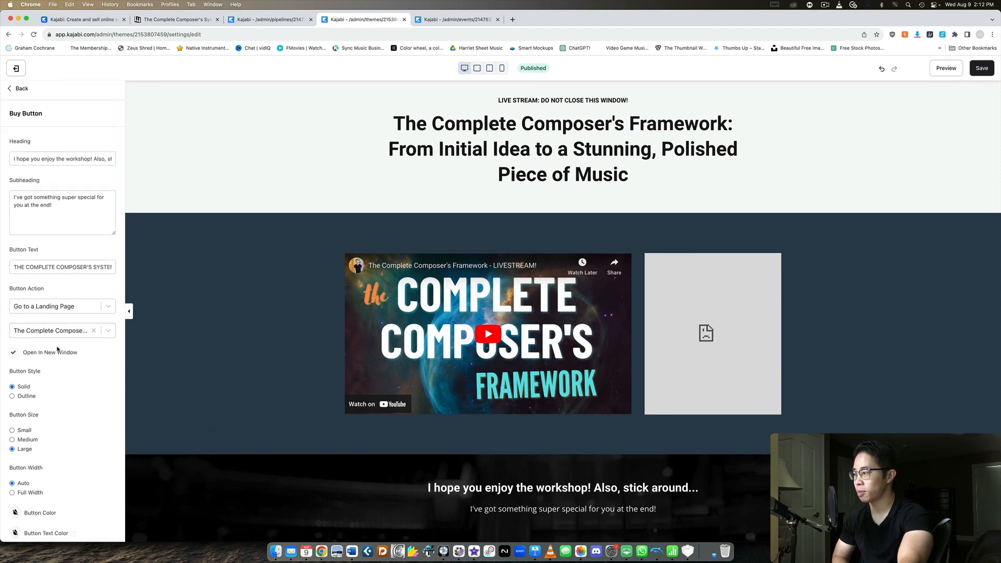
Check the Buy Button section's 90-minute time reveal offset.
scroll(down, 3)
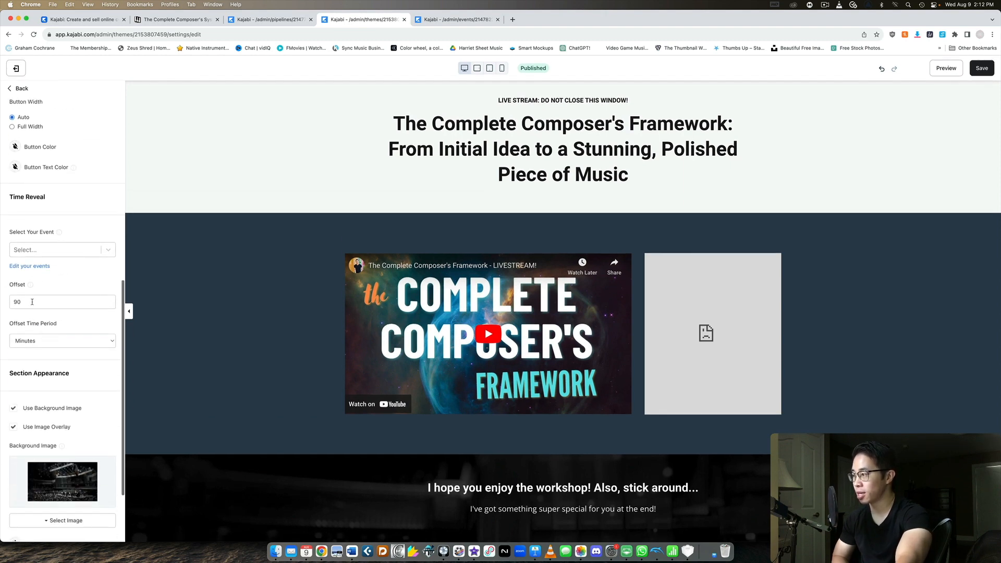
click(488, 333)
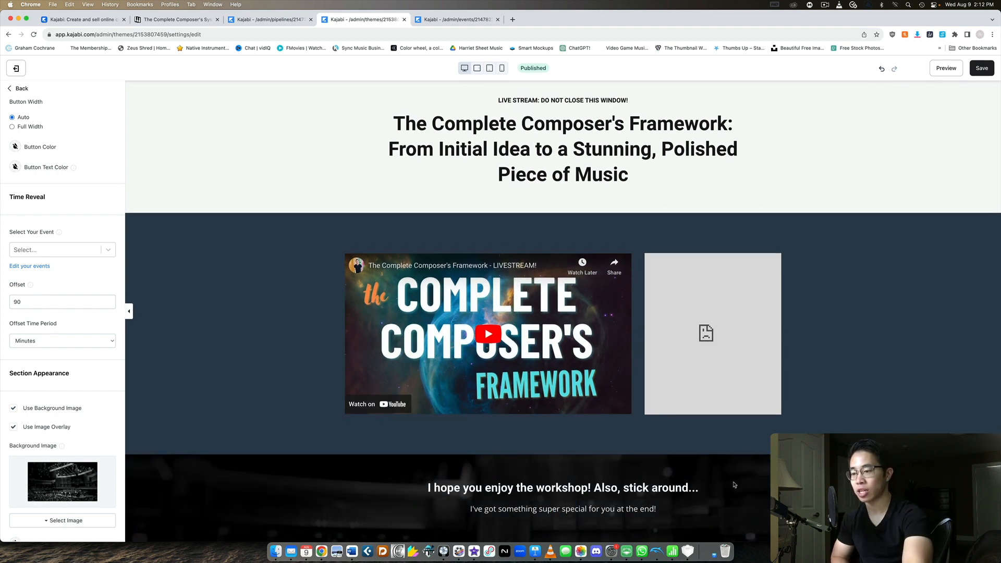
scroll(down, 3)
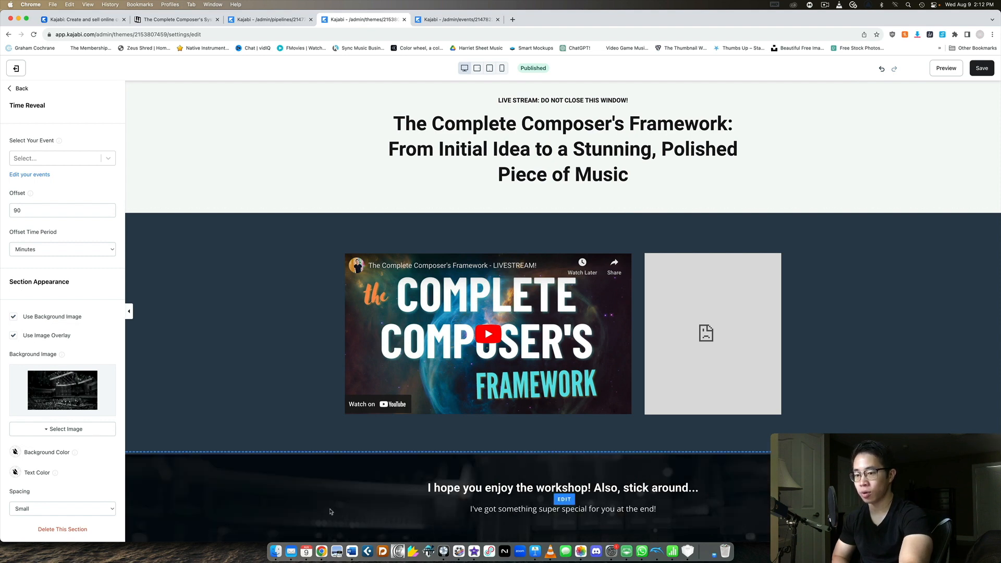
click(489, 344)
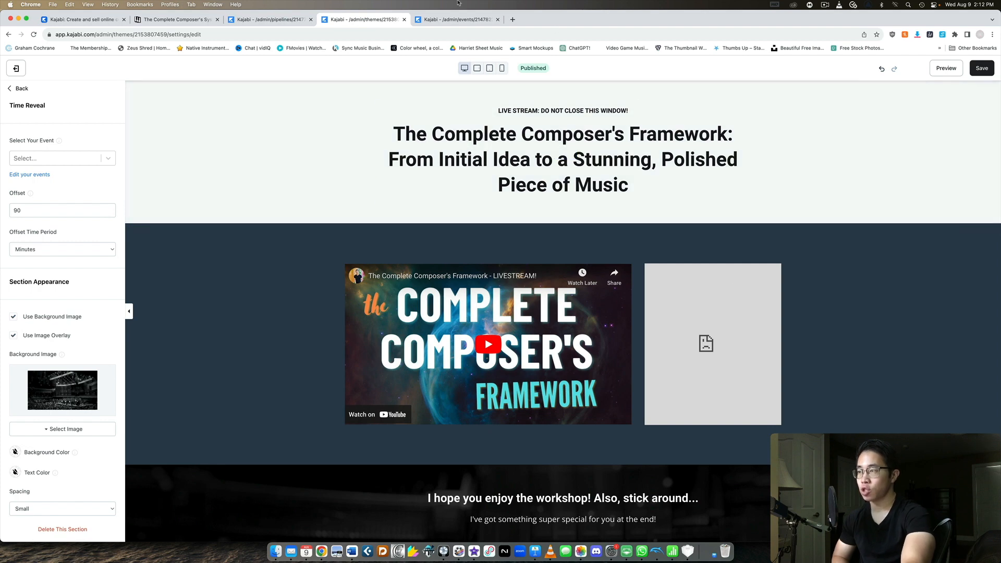
Open the Webinar event's details with its November 8, 2:00 PM schedule and emails.
click(268, 19)
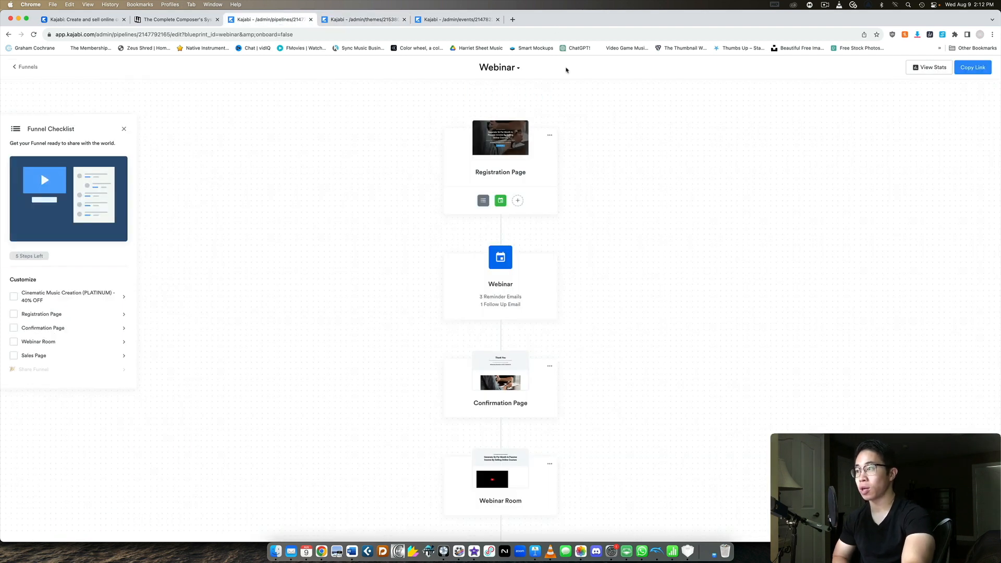
mouse_move(567, 125)
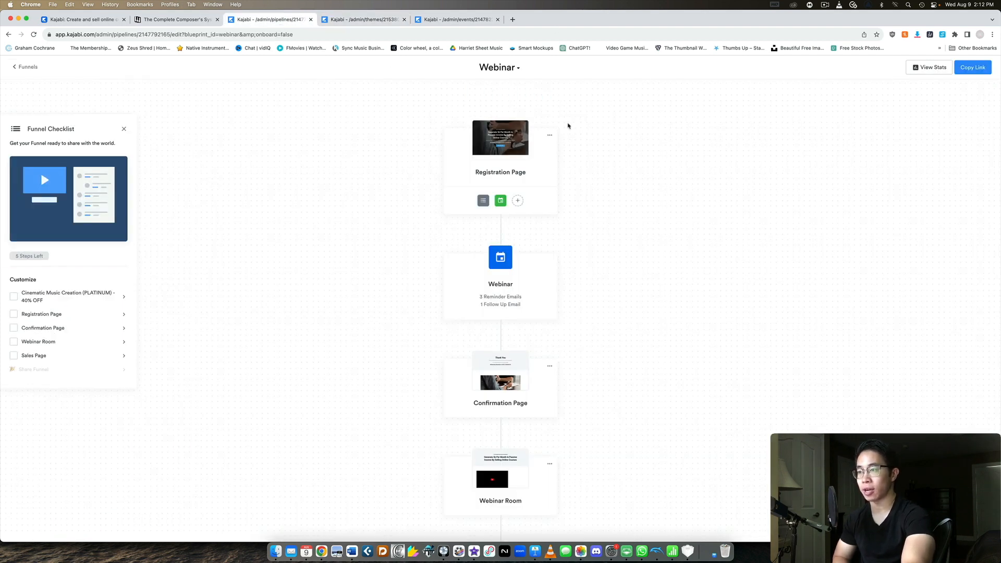
scroll(down, 3)
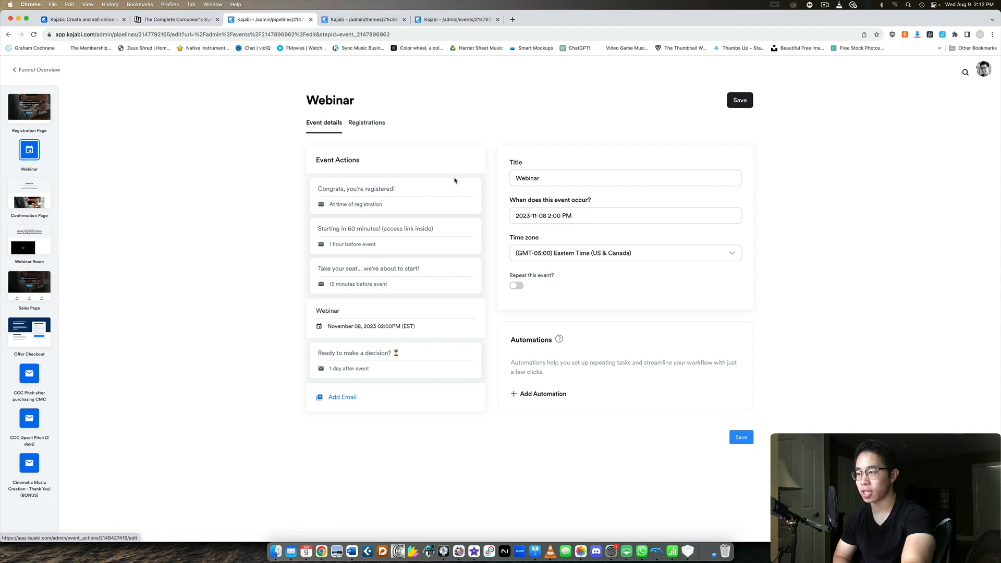
mouse_move(556, 198)
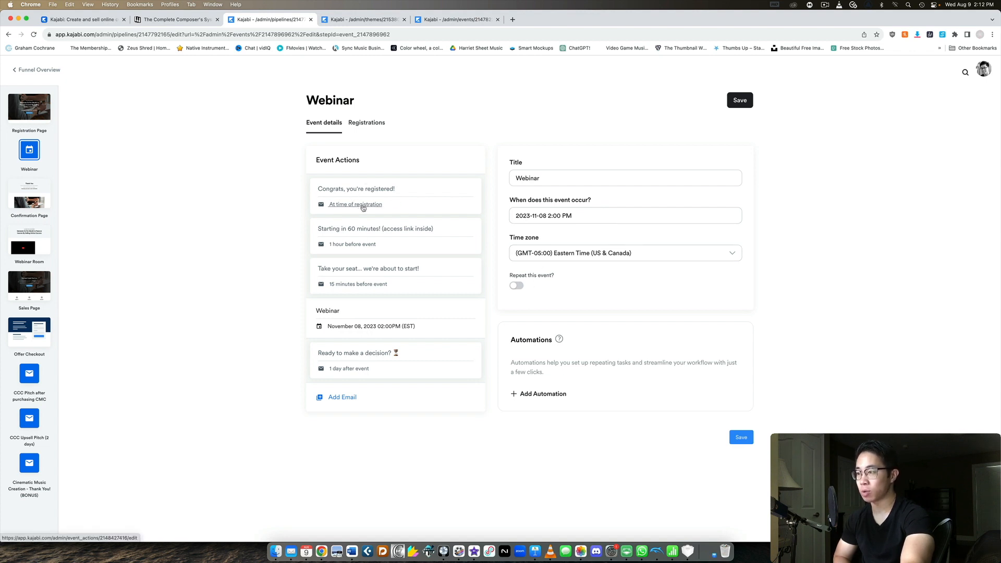
Review a webinar reminder email, then list the send-timing options for a new event email.
click(355, 205)
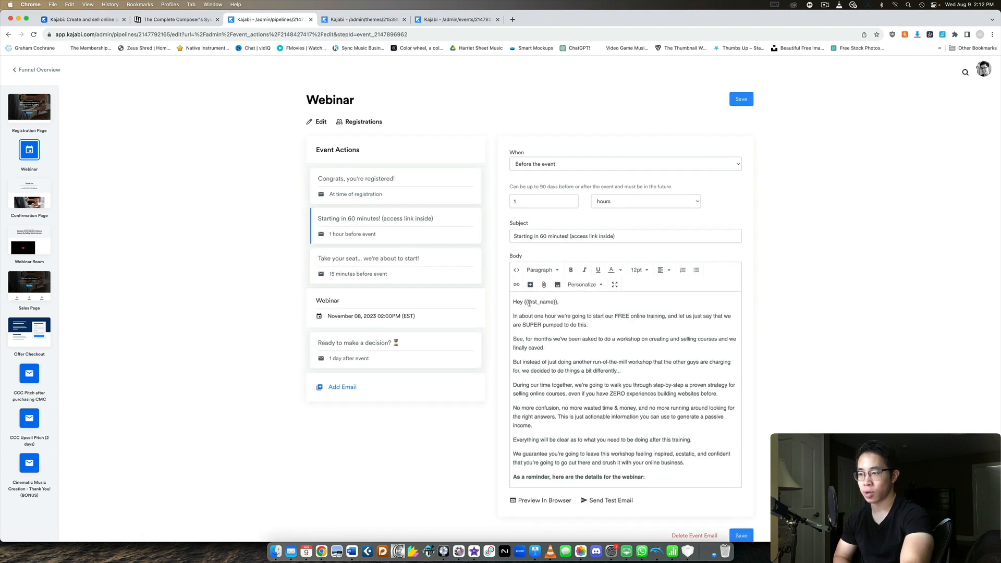
scroll(down, 3)
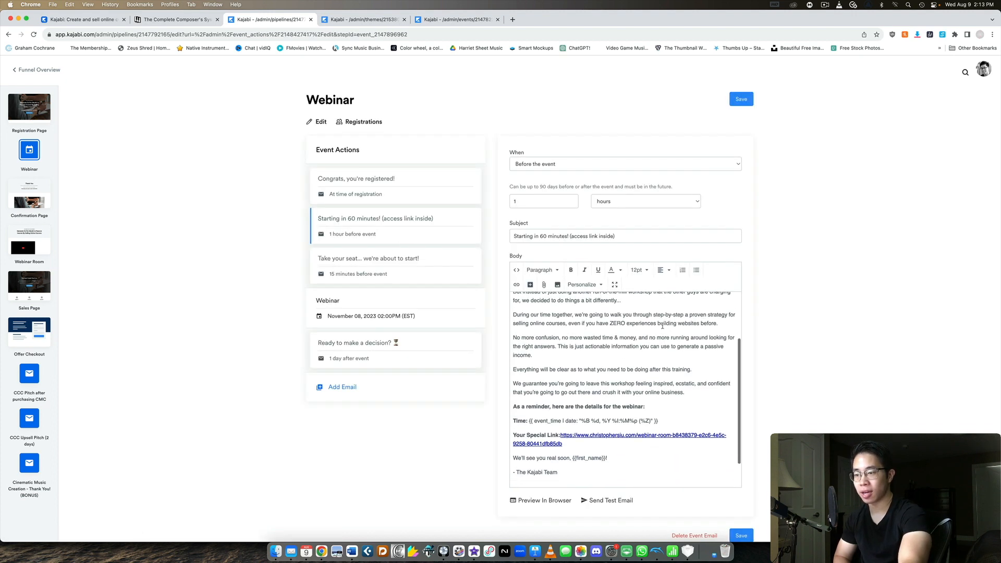
scroll(down, 3)
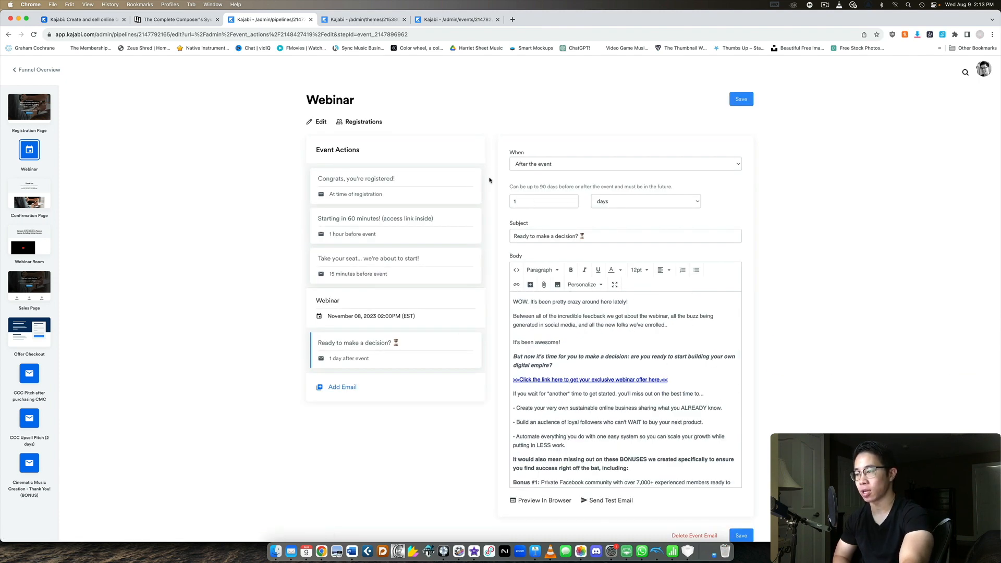
mouse_move(348, 406)
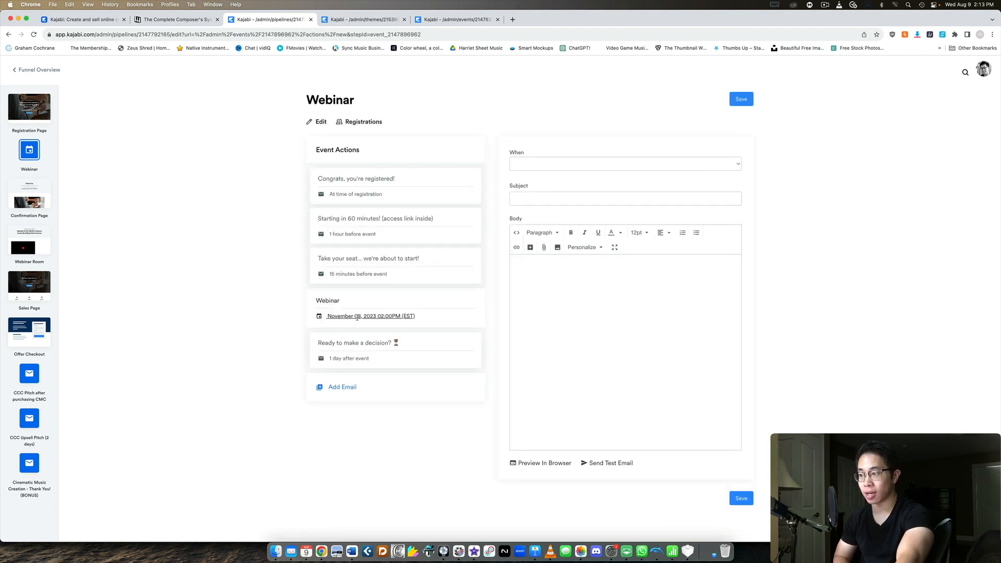
click(623, 164)
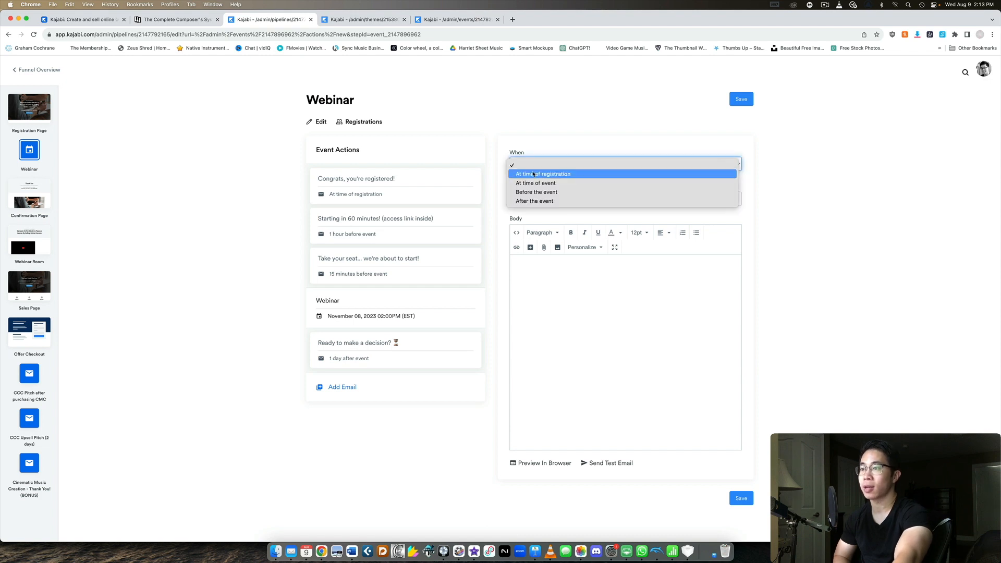
mouse_move(552, 182)
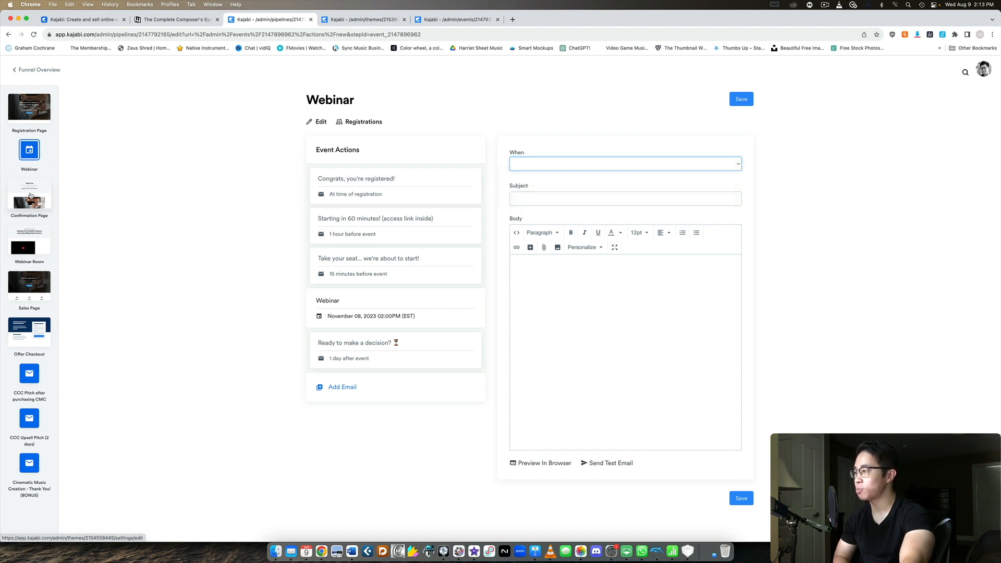
View the Confirmation Page and Webinar Room, then open the past Composer's Framework event.
click(29, 191)
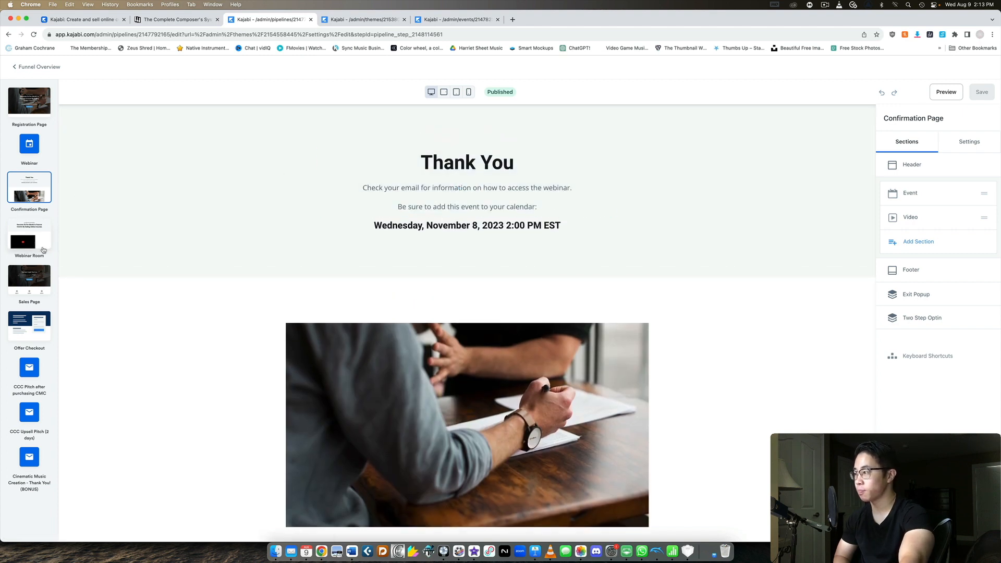
click(29, 240)
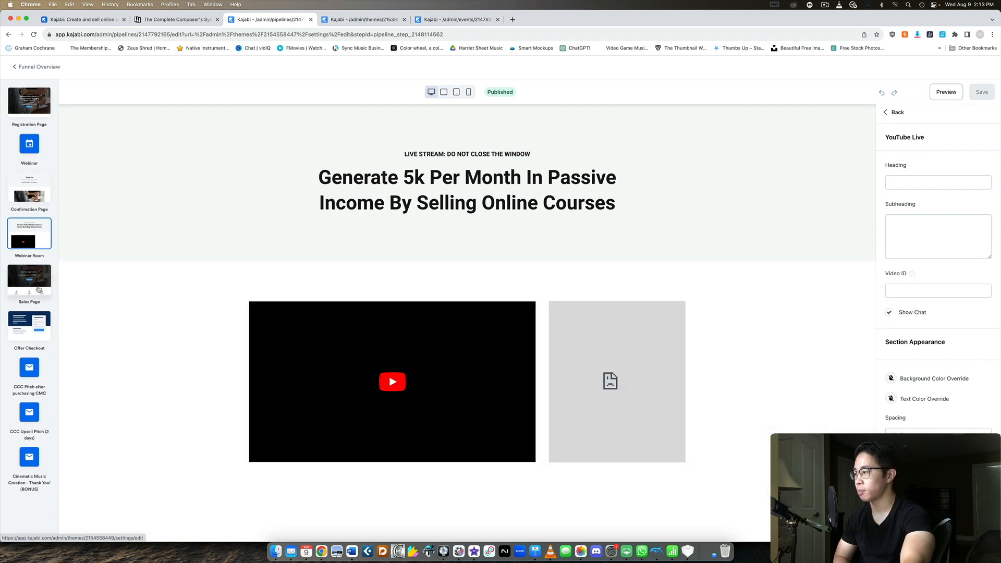
click(28, 278)
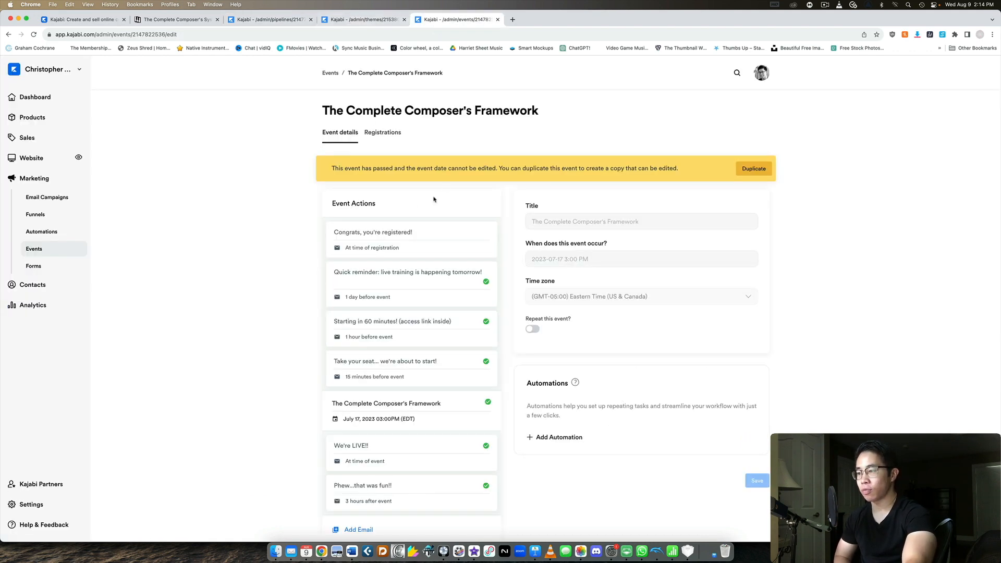
Read the past event's confirmation, one-day, 60-minute, 15-minute and 3-hours-after emails.
scroll(down, 3)
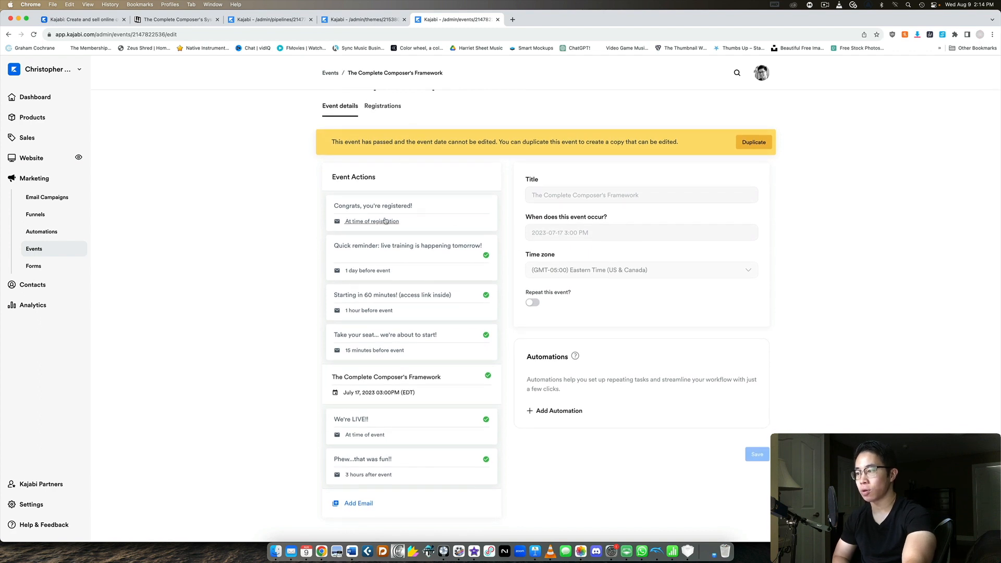
click(370, 221)
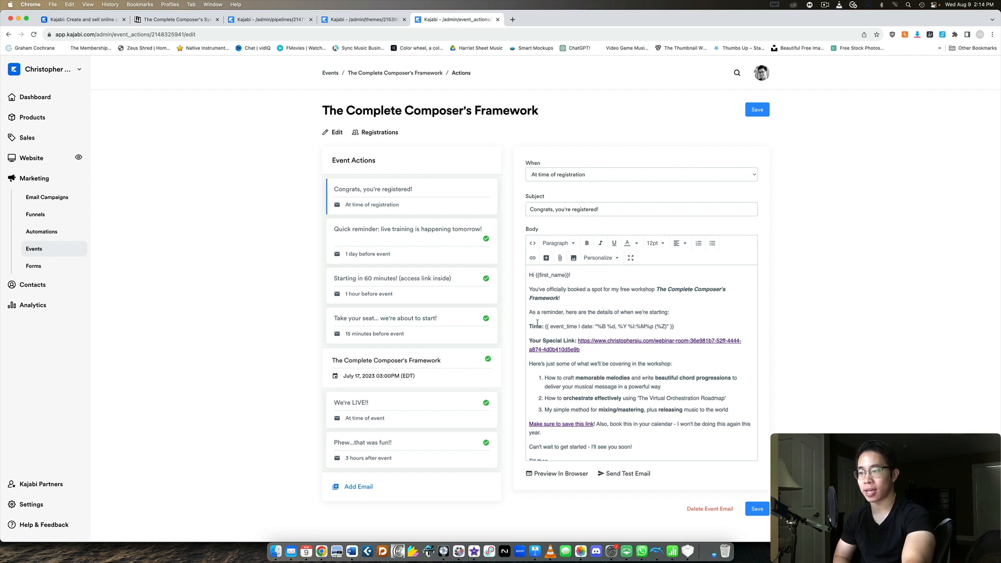
scroll(down, 3)
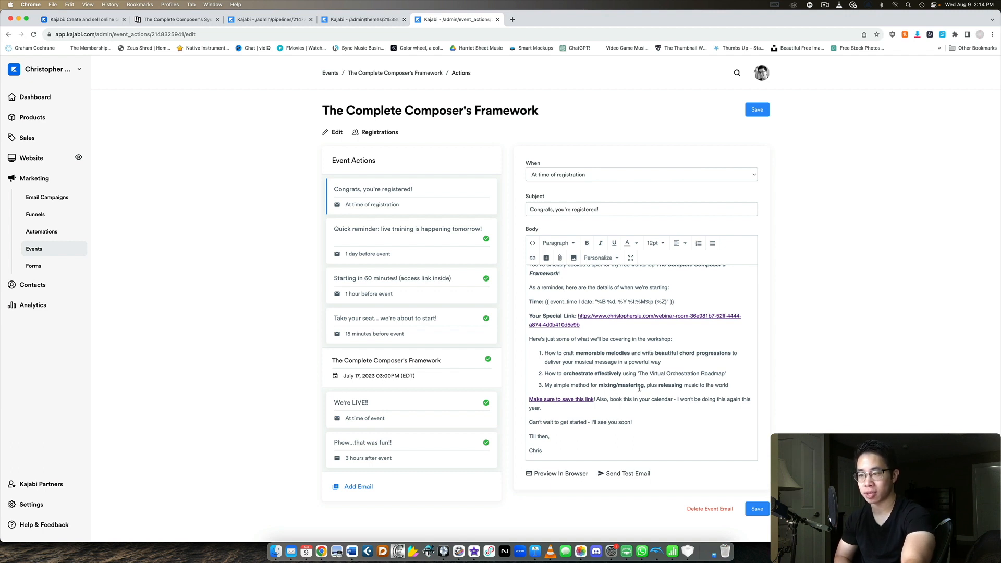
mouse_move(559, 258)
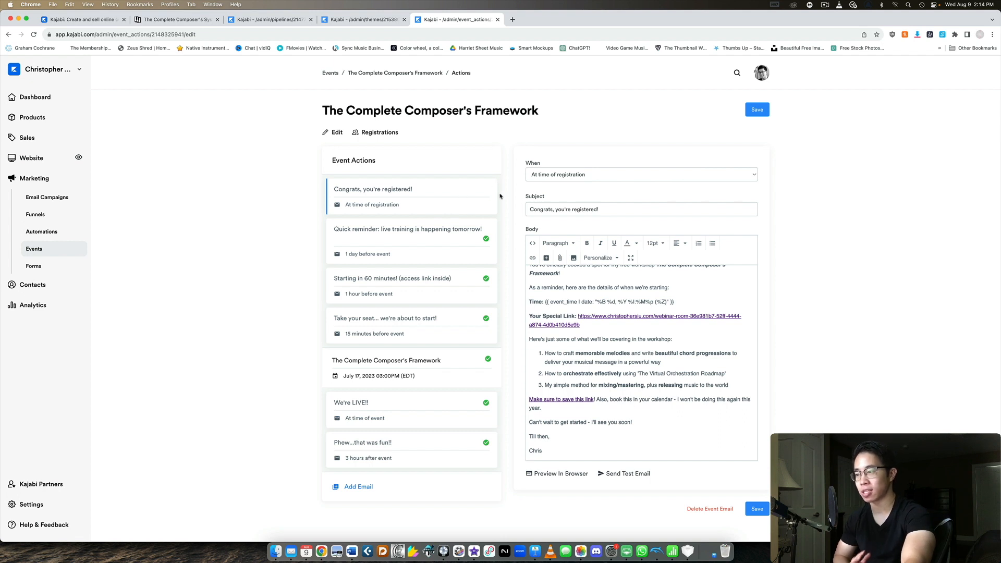
mouse_move(503, 205)
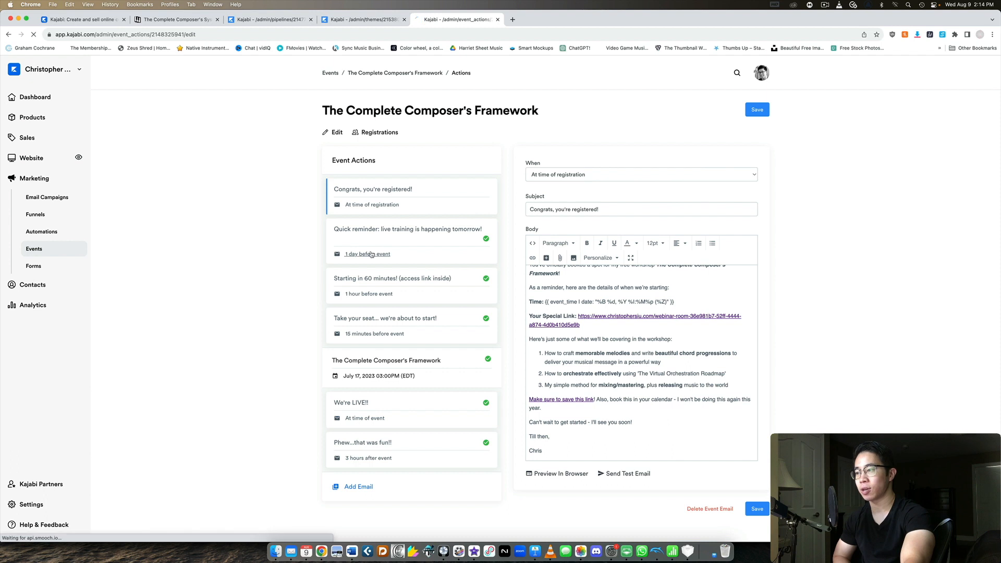
click(408, 253)
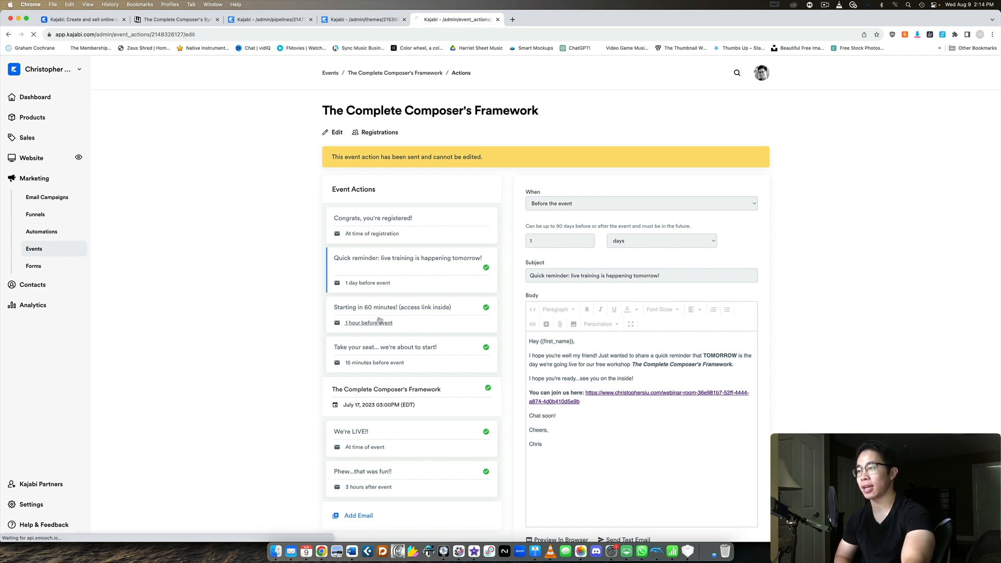
click(393, 307)
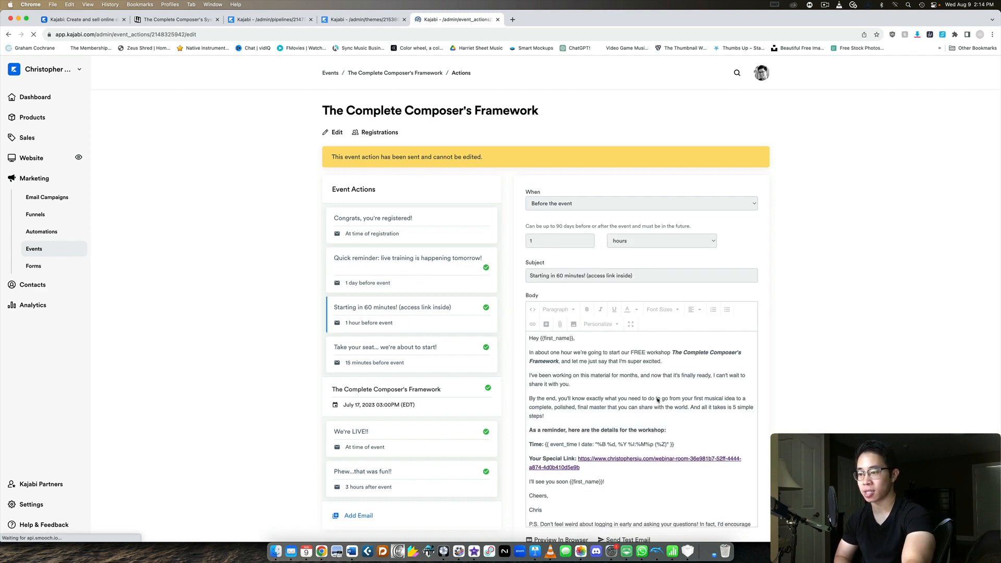
scroll(down, 3)
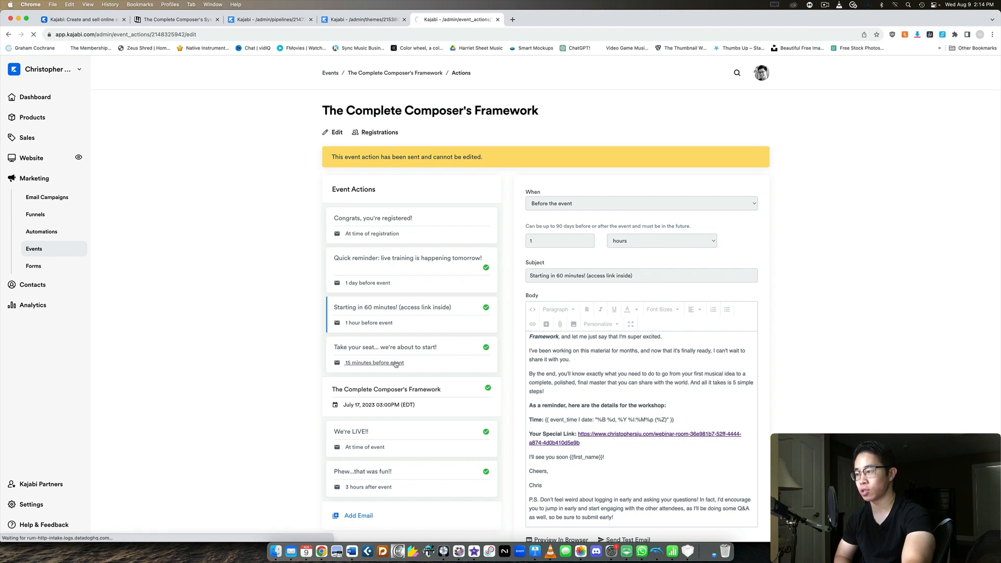
click(384, 347)
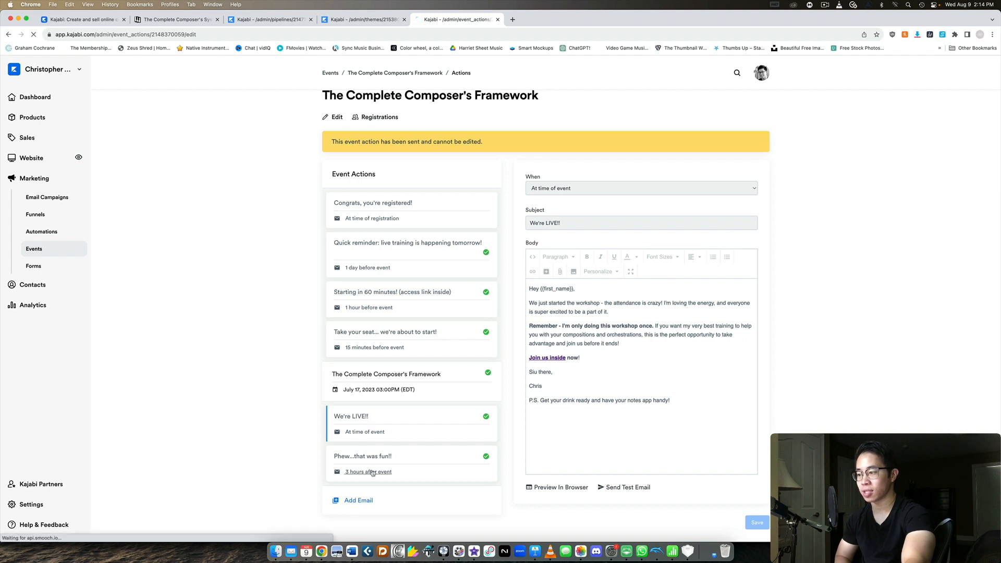
click(362, 455)
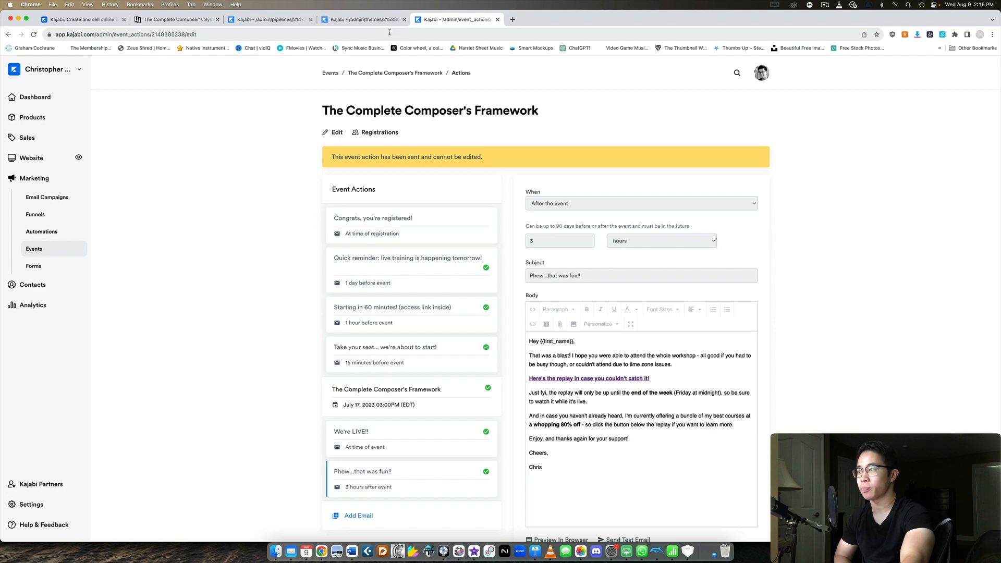
click(362, 19)
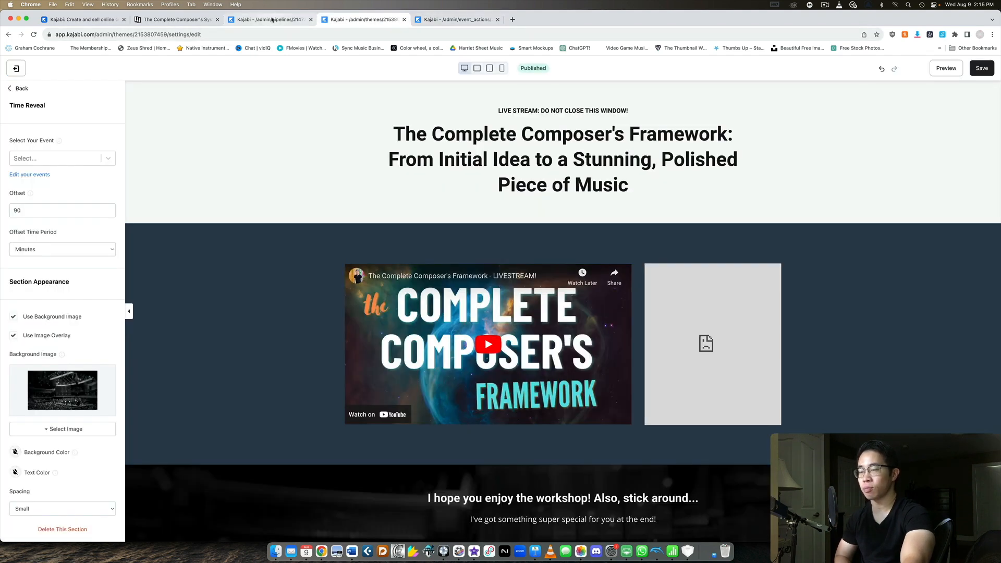
mouse_move(269, 19)
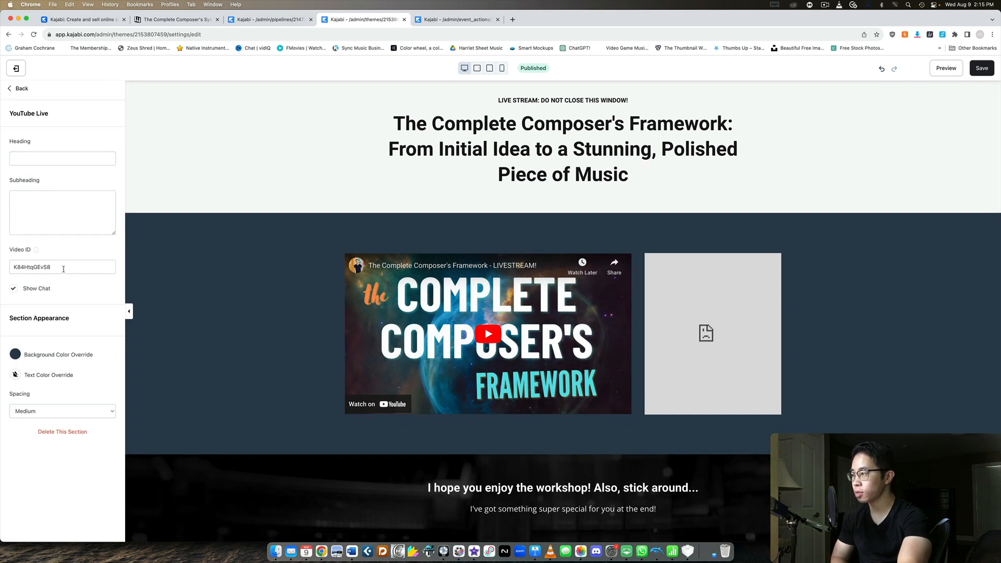
click(62, 267)
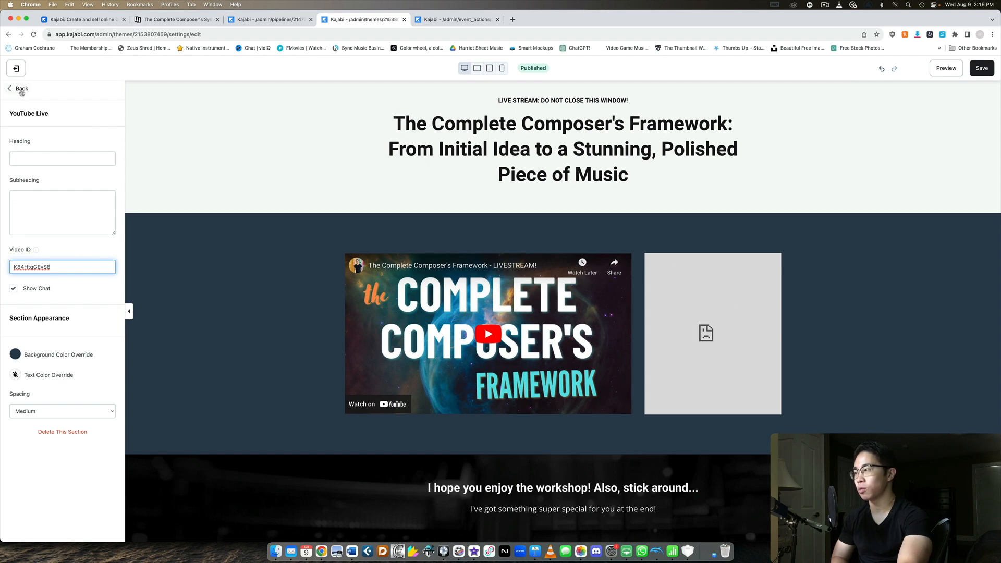
click(19, 89)
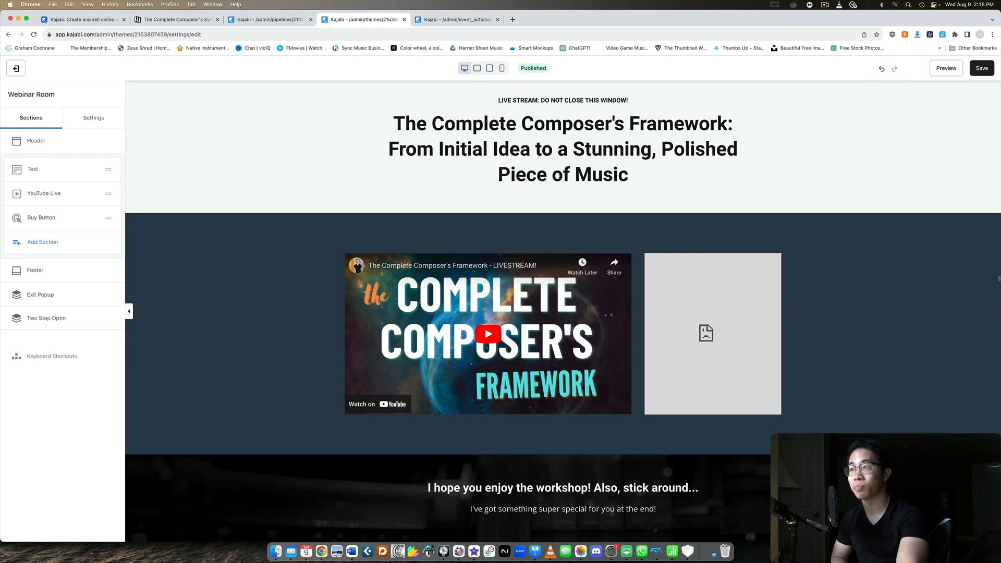
click(455, 19)
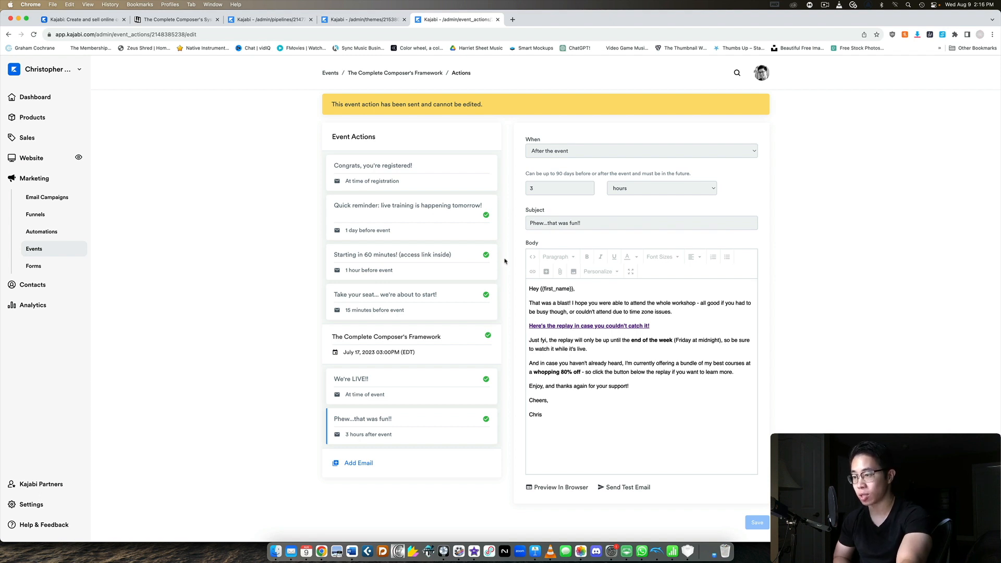
mouse_move(372, 216)
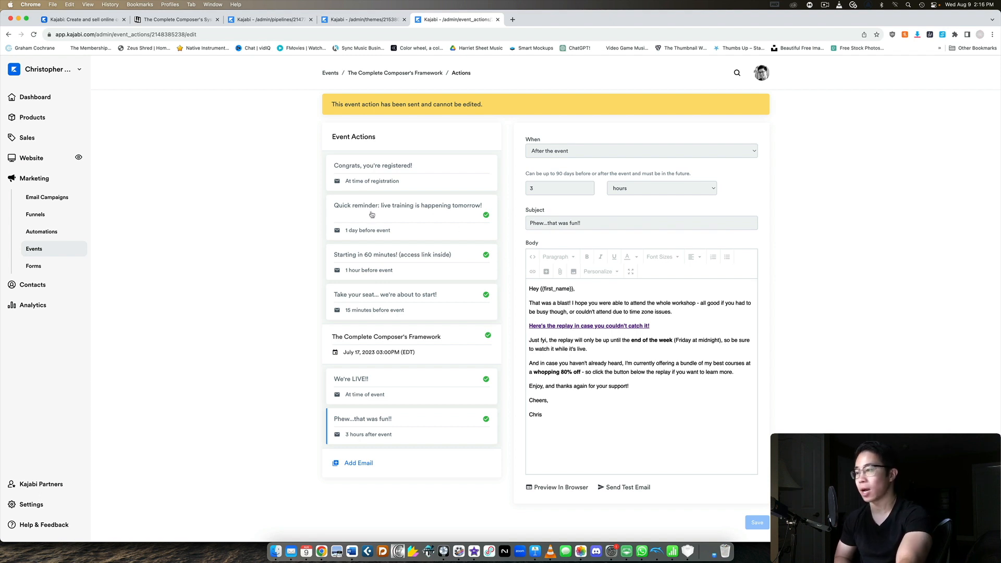
mouse_move(402, 313)
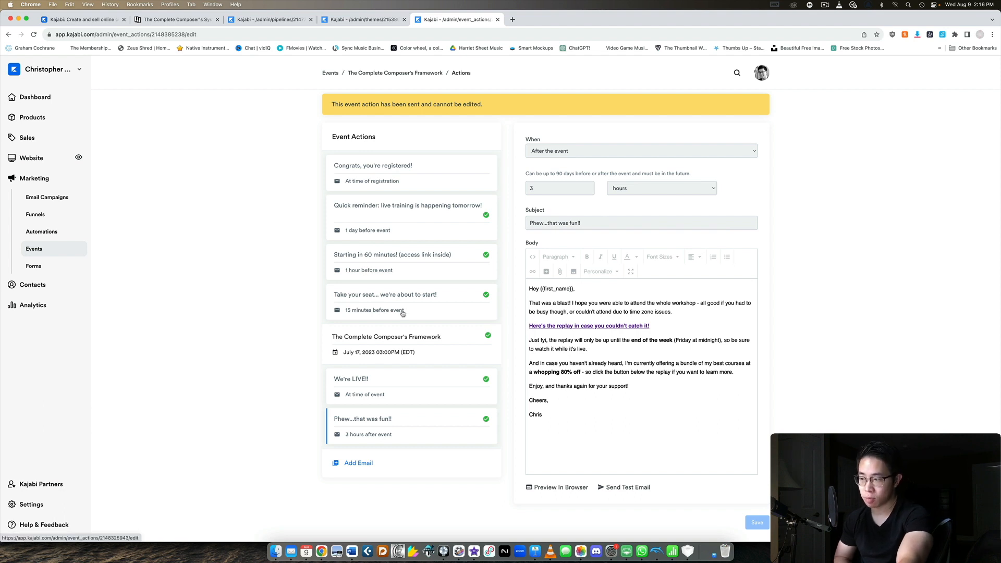
mouse_move(414, 426)
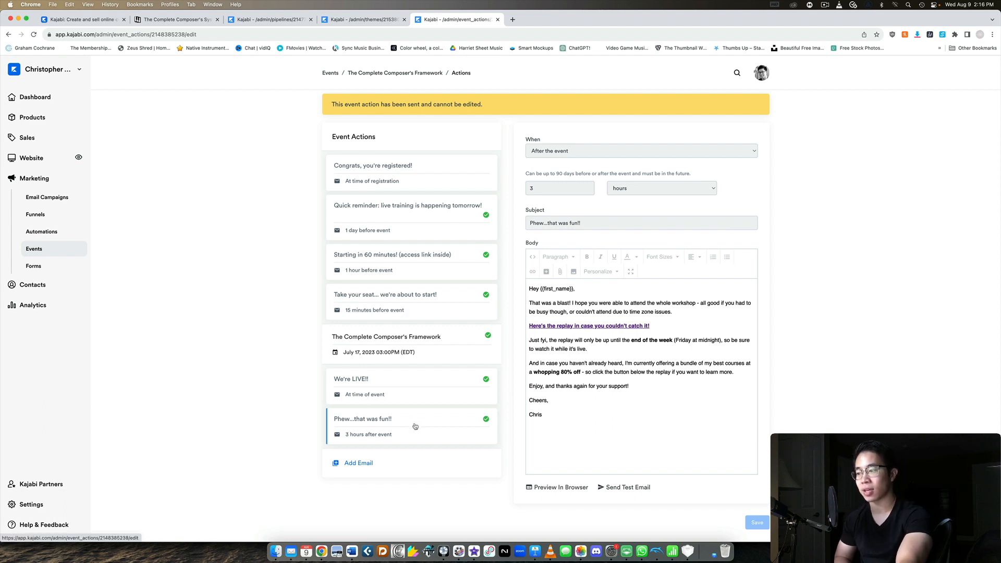
mouse_move(836, 282)
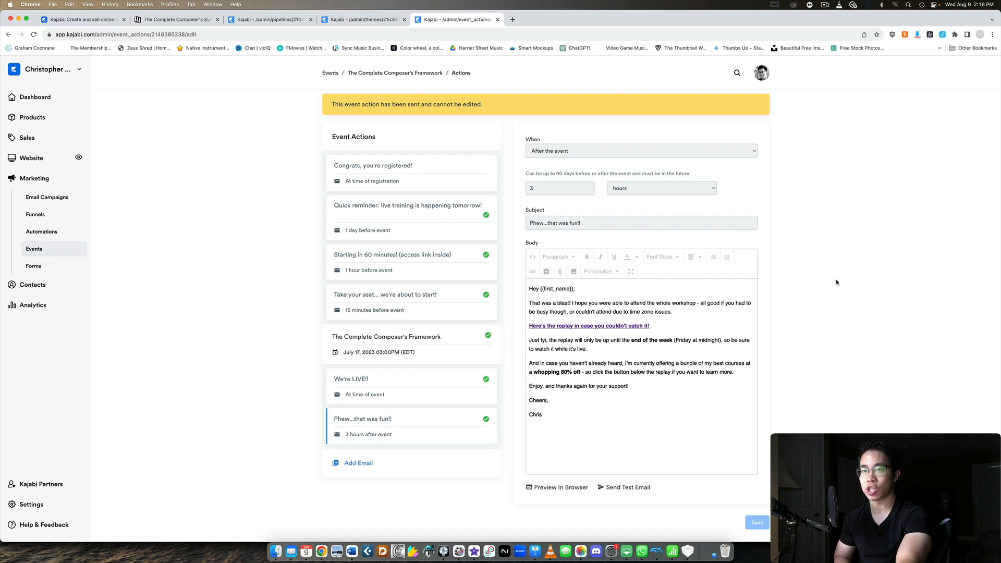
mouse_move(839, 284)
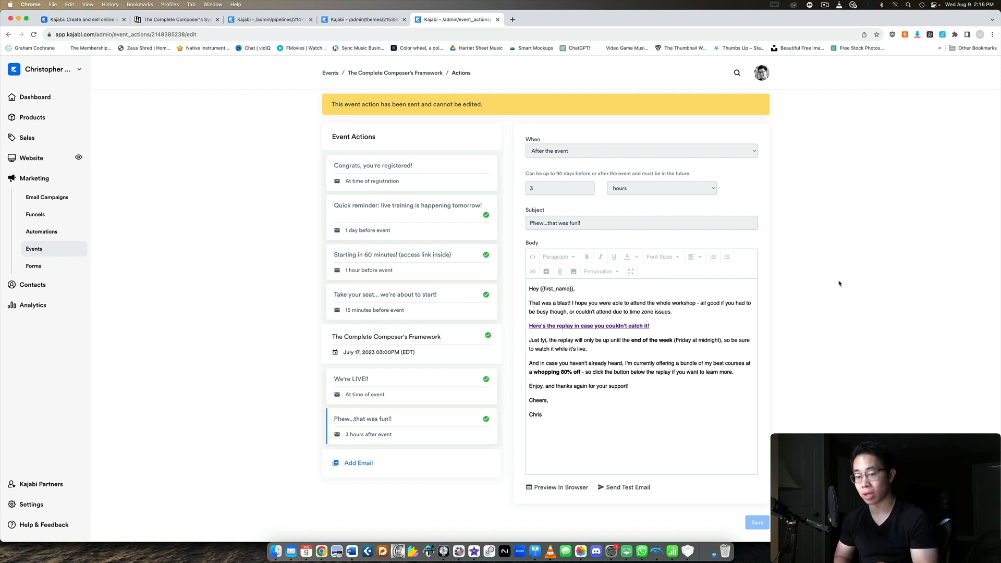